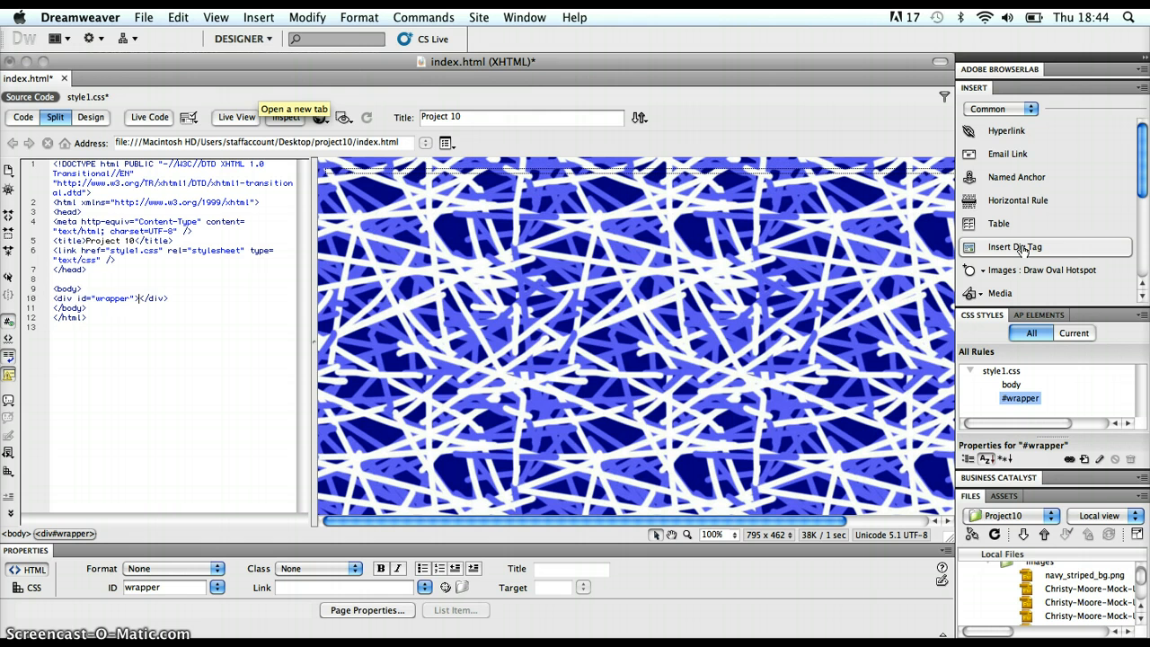
Insert a new div tag with the ID 'navBar' inside the wrapper div.
{"action": "left_click", "coordinate": [1014, 248]}
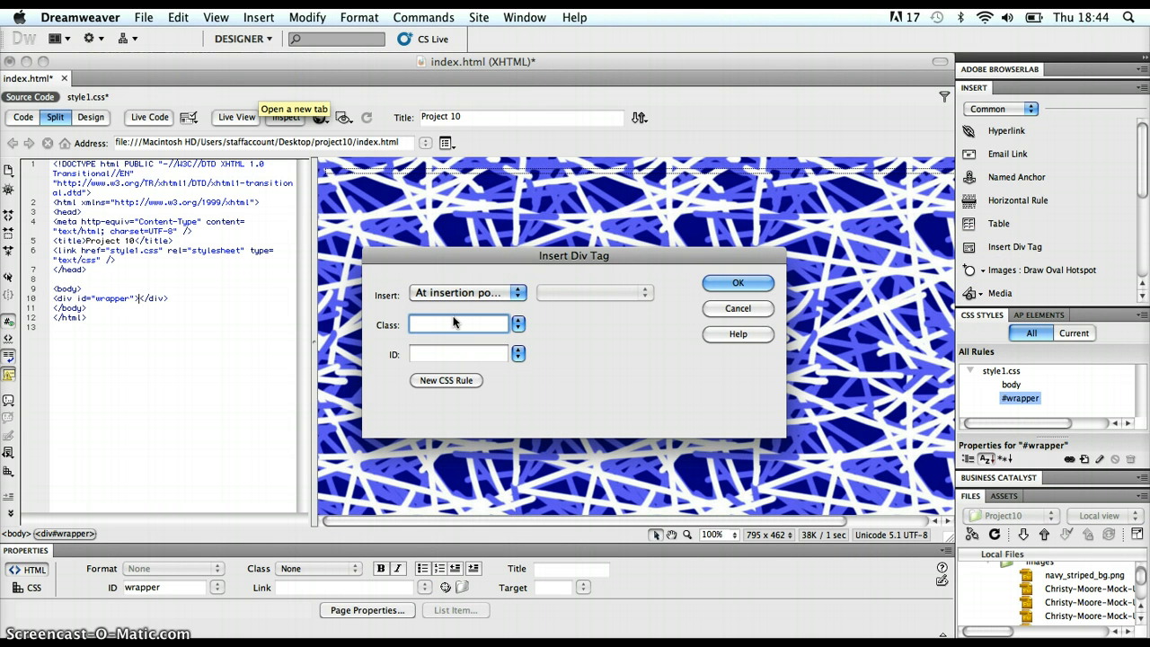
{"action": "left_click", "coordinate": [458, 324]}
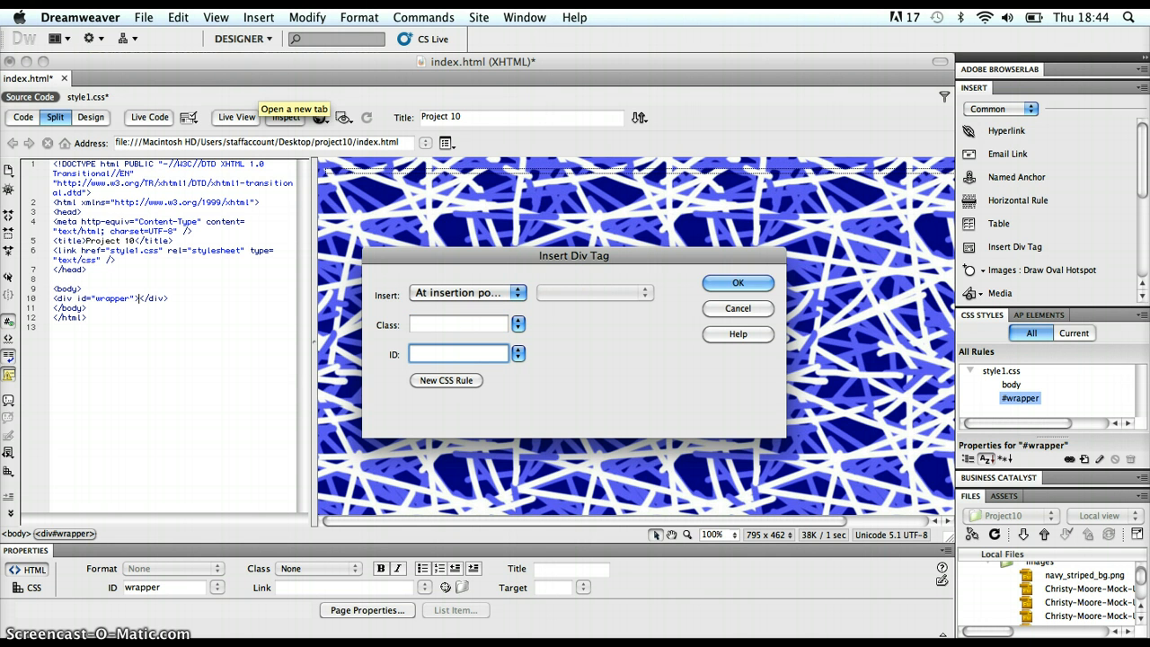
{"action": "type", "text": "nav"}
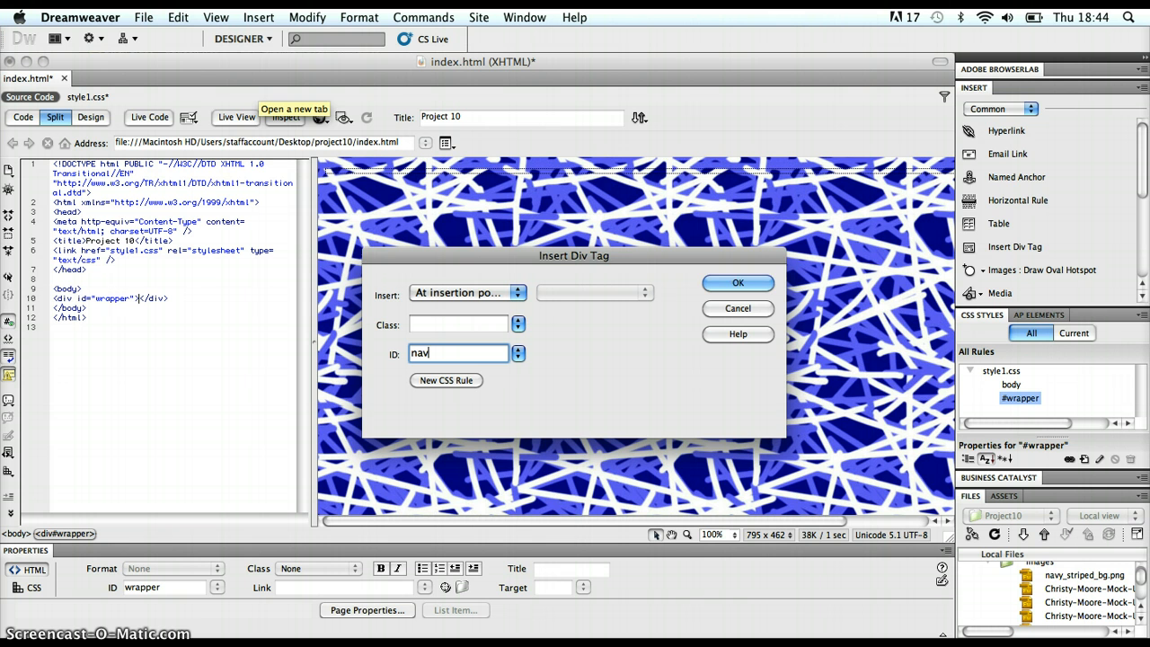
{"action": "type", "text": "Bar"}
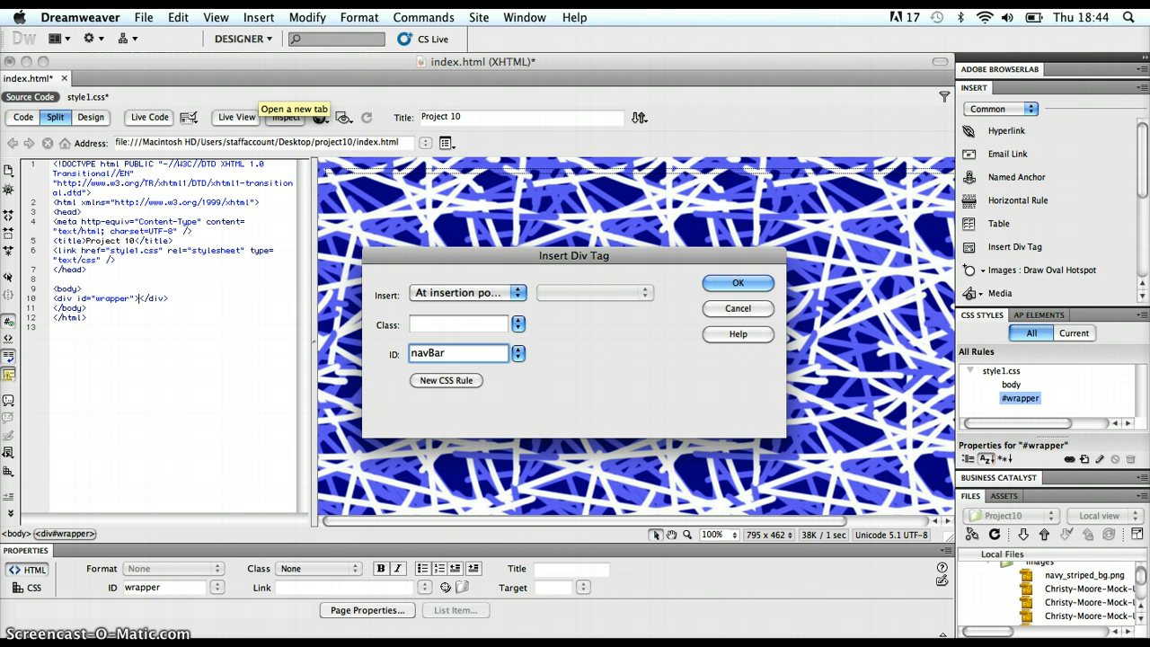
{"action": "mouse_move", "coordinate": [738, 308]}
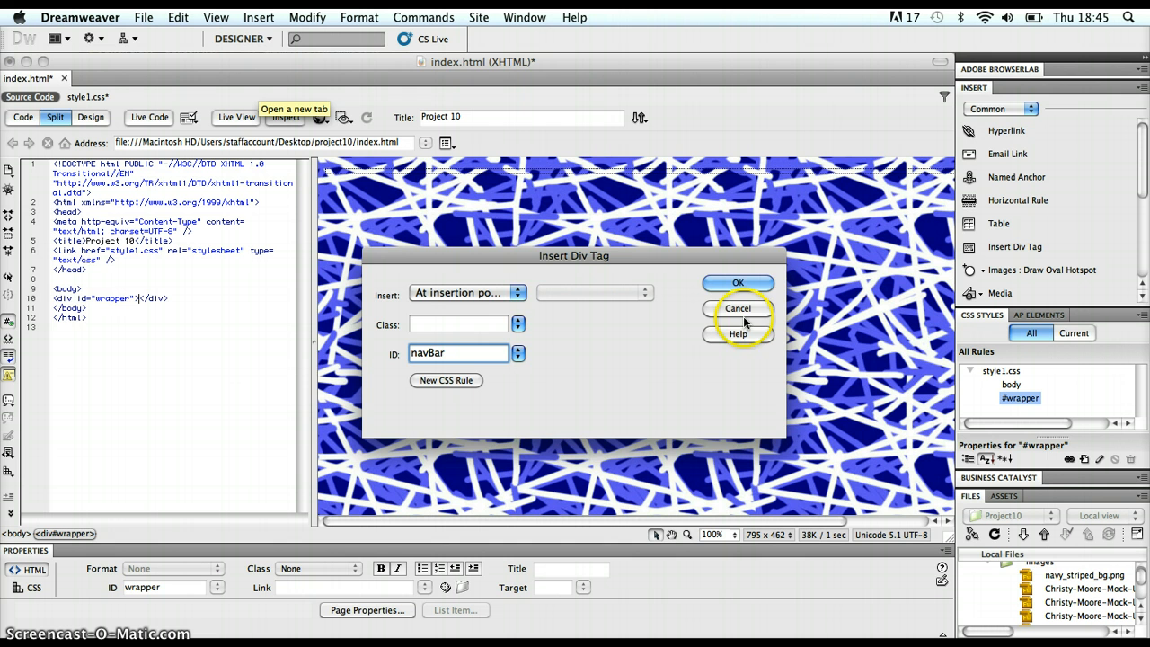
{"action": "left_click", "coordinate": [737, 282]}
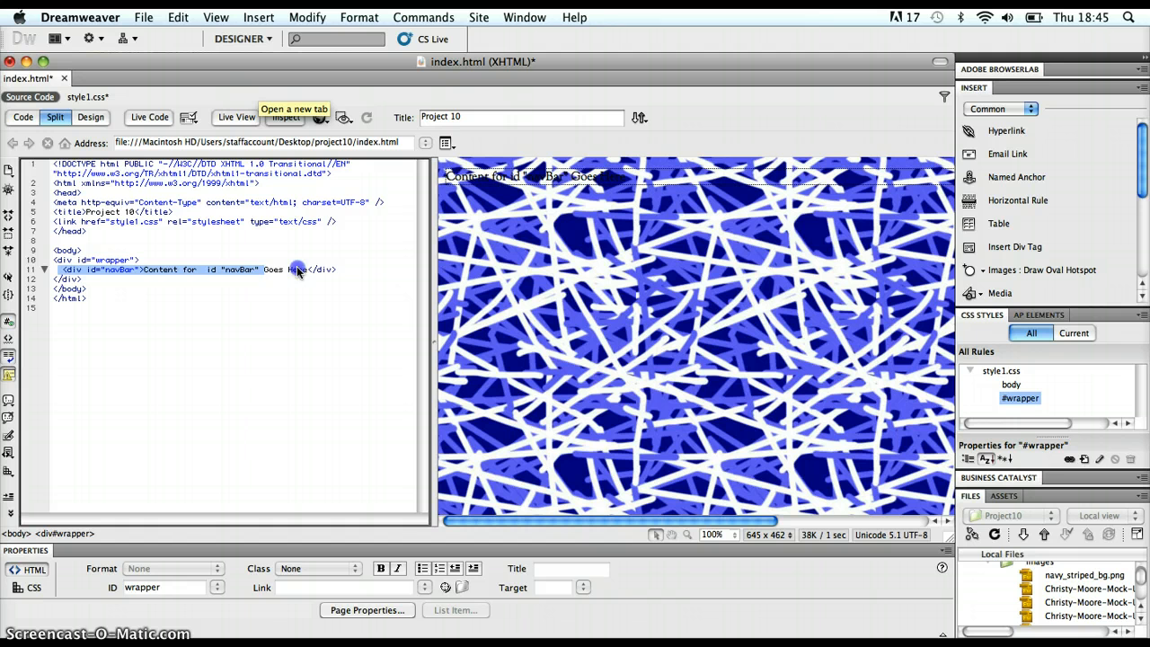
Select the 'Content for id navBar Goes Here' placeholder text in Code view.
{"action": "left_click", "coordinate": [297, 269]}
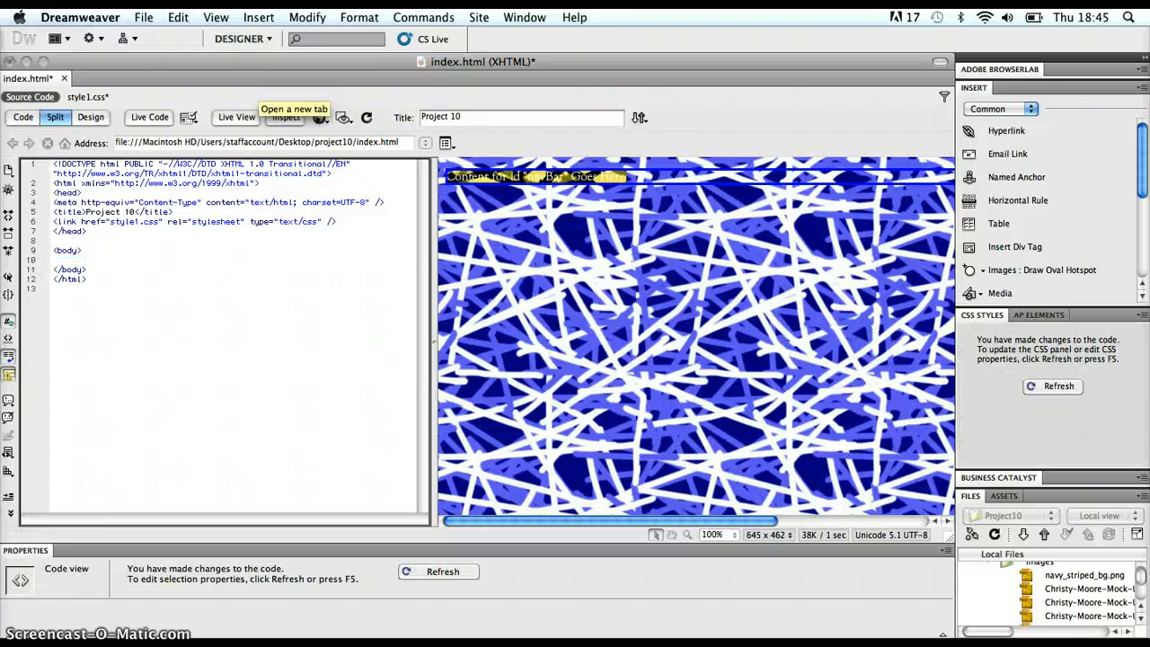
Retype <div id="wrapper"> in Code view, then browse the mock-up image files.
{"action": "type", "text": "<div id=\"wrapper\">"}
{"action": "type", "text": "<div id=\"navBar\"></div>"}
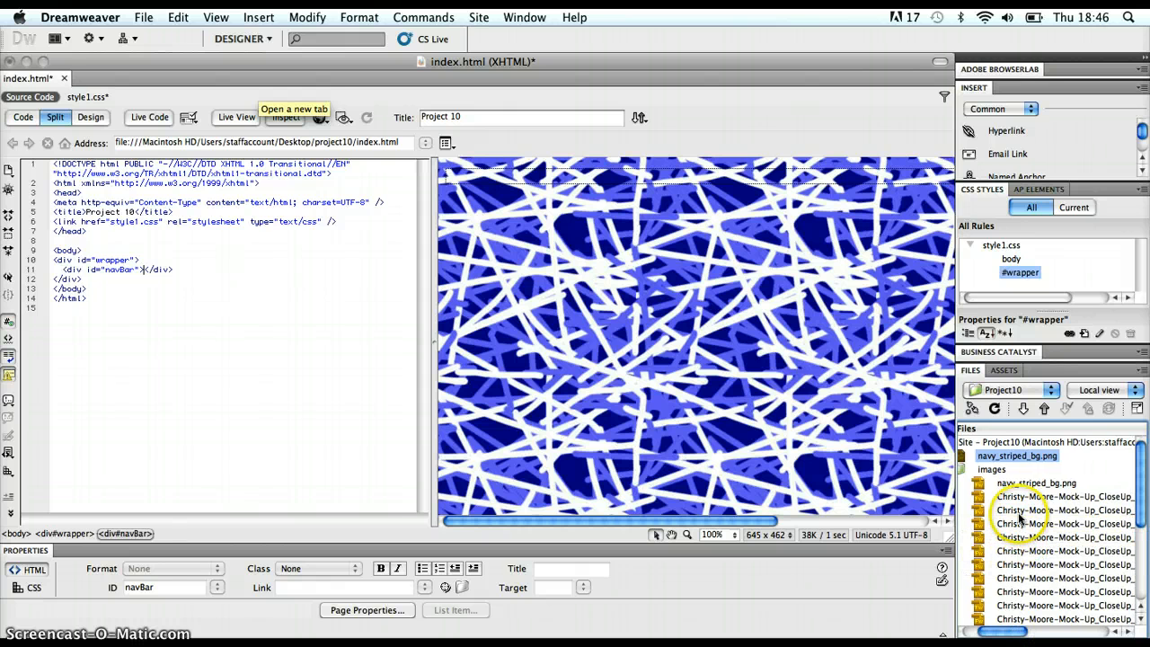
{"action": "scroll", "scroll_direction": "down", "scroll_amount": 3}
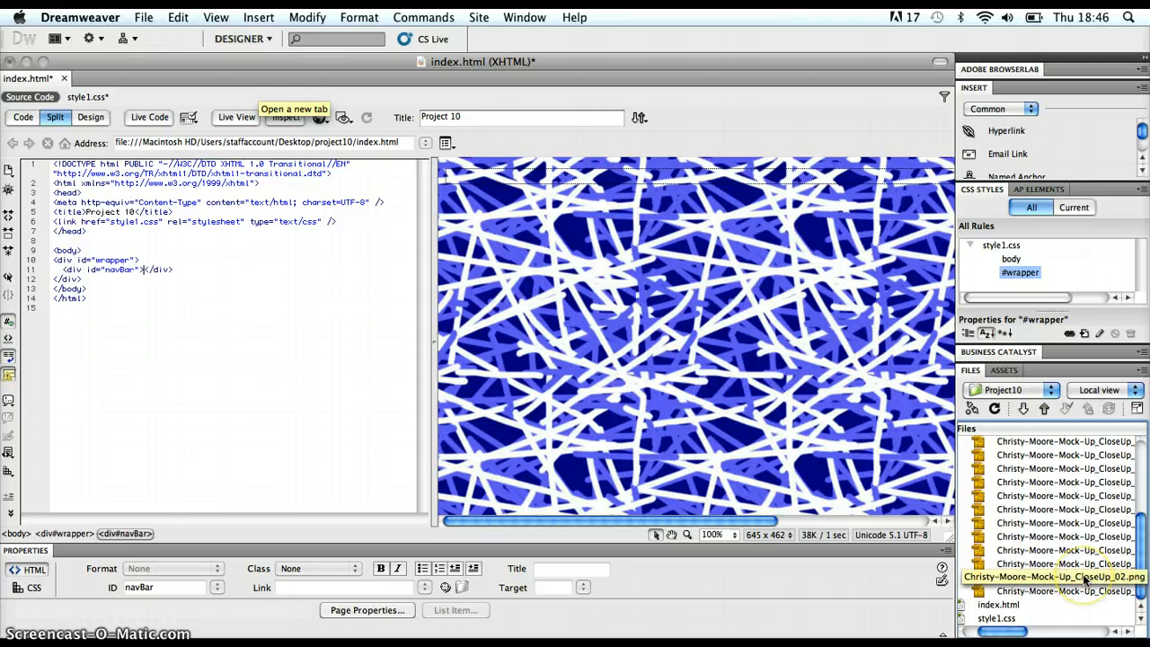
{"action": "left_click", "coordinate": [1065, 577]}
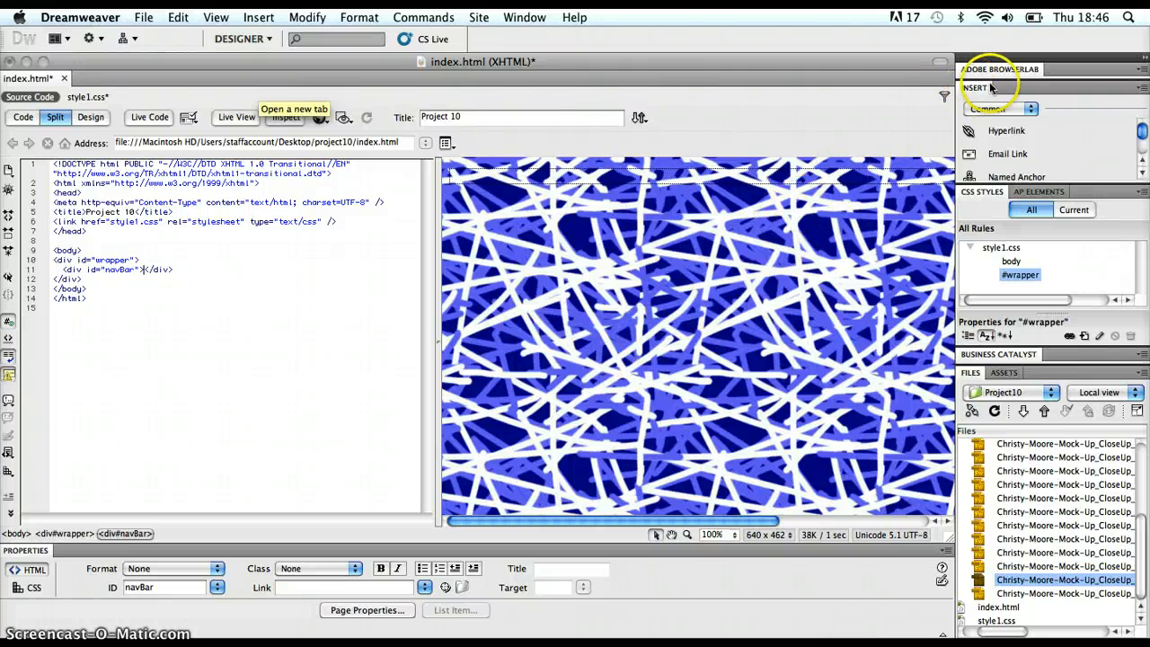
{"action": "mouse_move", "coordinate": [1113, 179]}
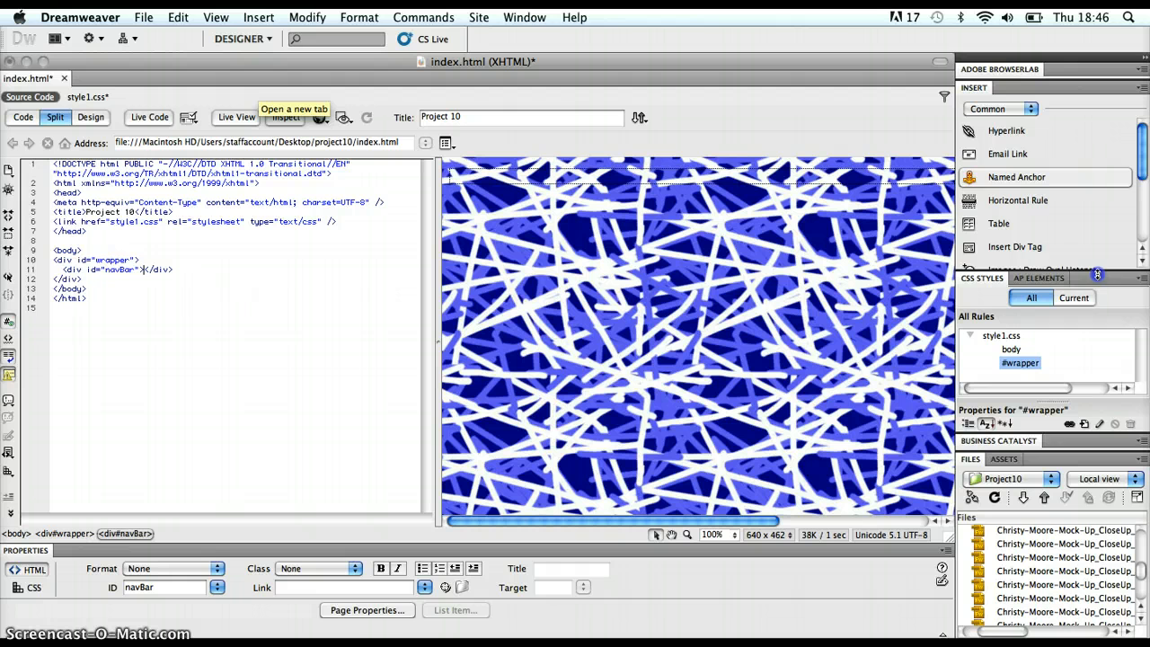
{"action": "scroll", "scroll_direction": "down", "scroll_amount": 3}
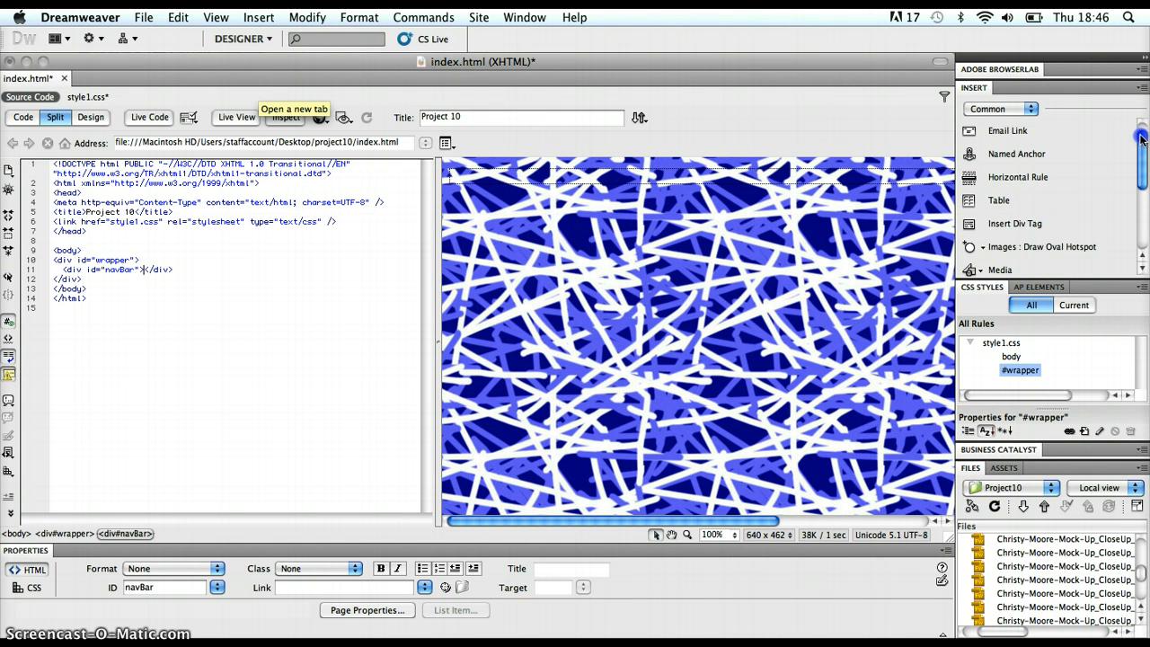
{"action": "scroll", "scroll_direction": "down", "scroll_amount": 3}
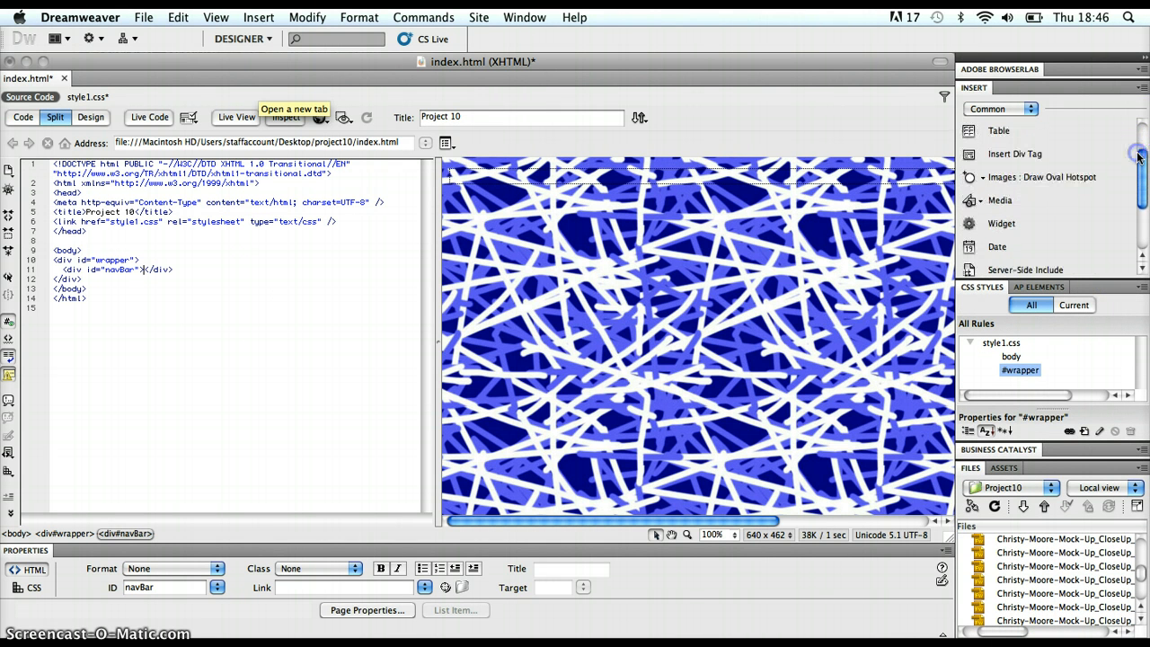
{"action": "scroll", "scroll_direction": "down", "scroll_amount": 3}
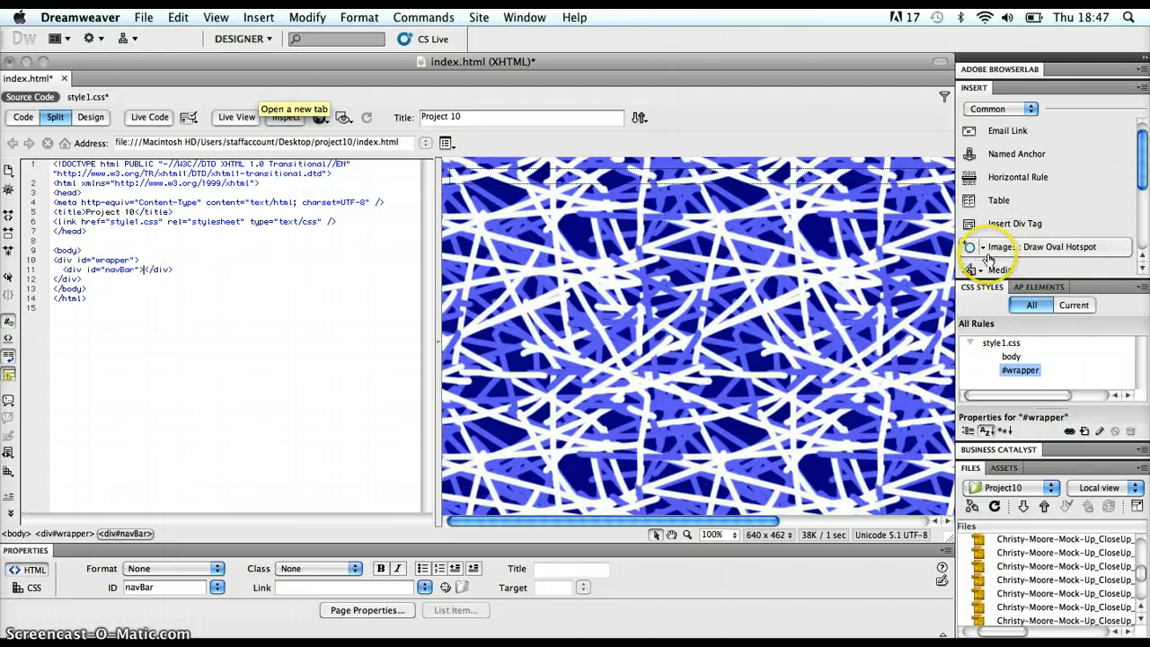
Insert Christy-Moore-Mock-Up_CloseUp_02.png from the images folder into navBar, without alt text.
{"action": "left_click", "coordinate": [982, 246]}
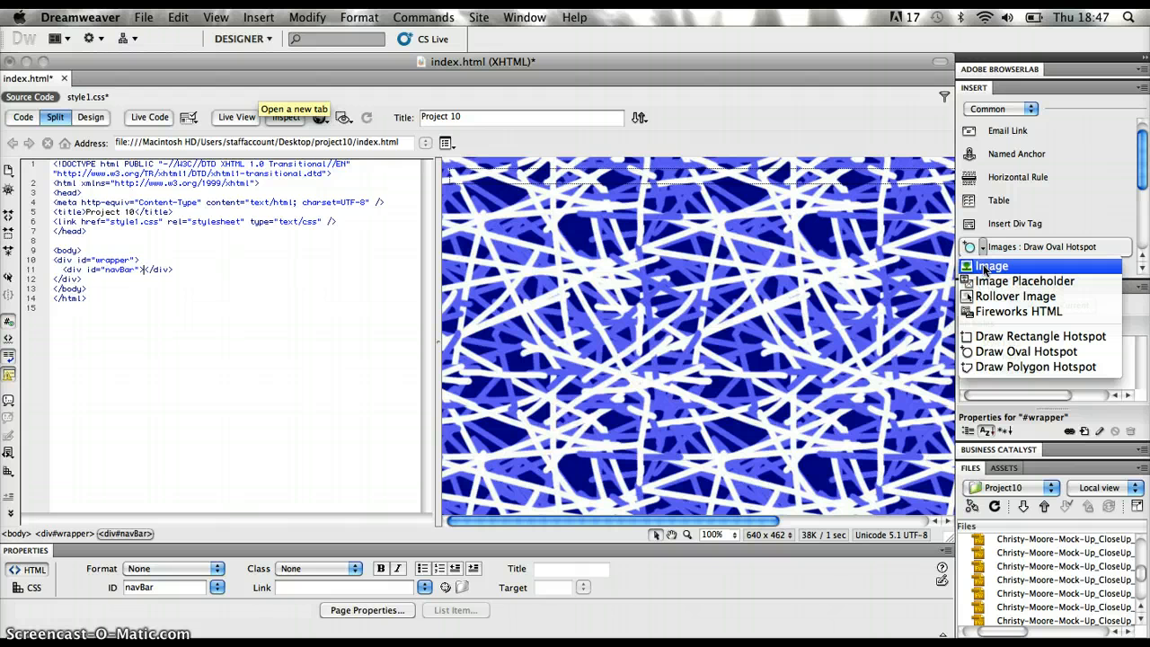
{"action": "left_click", "coordinate": [992, 265]}
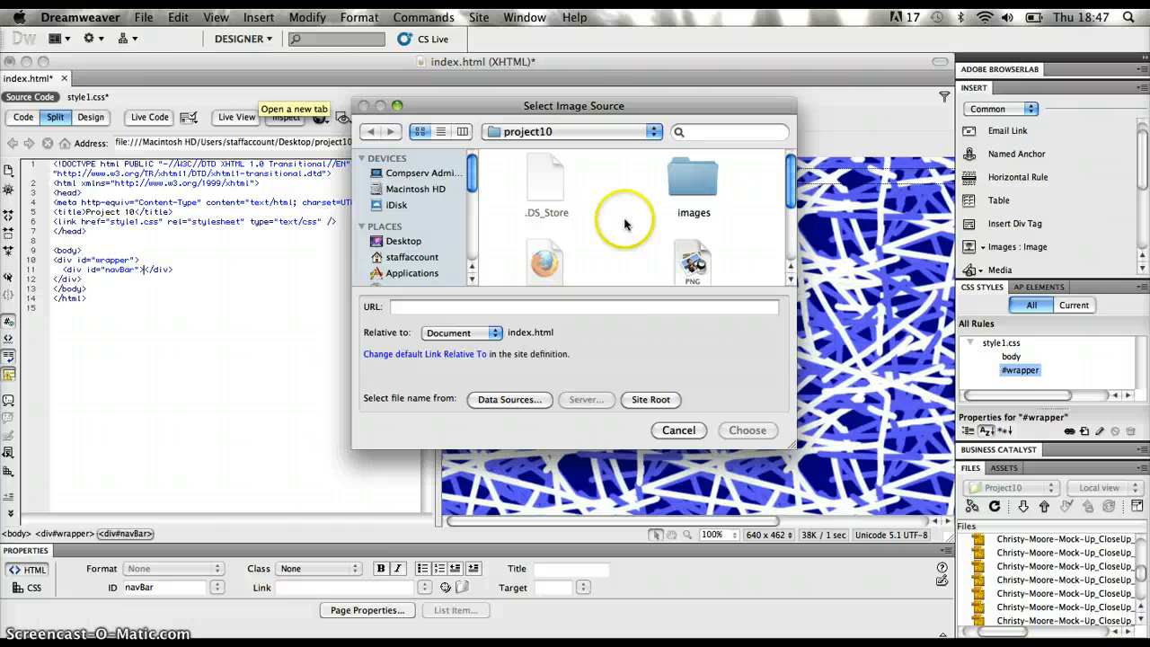
{"action": "left_click", "coordinate": [693, 175]}
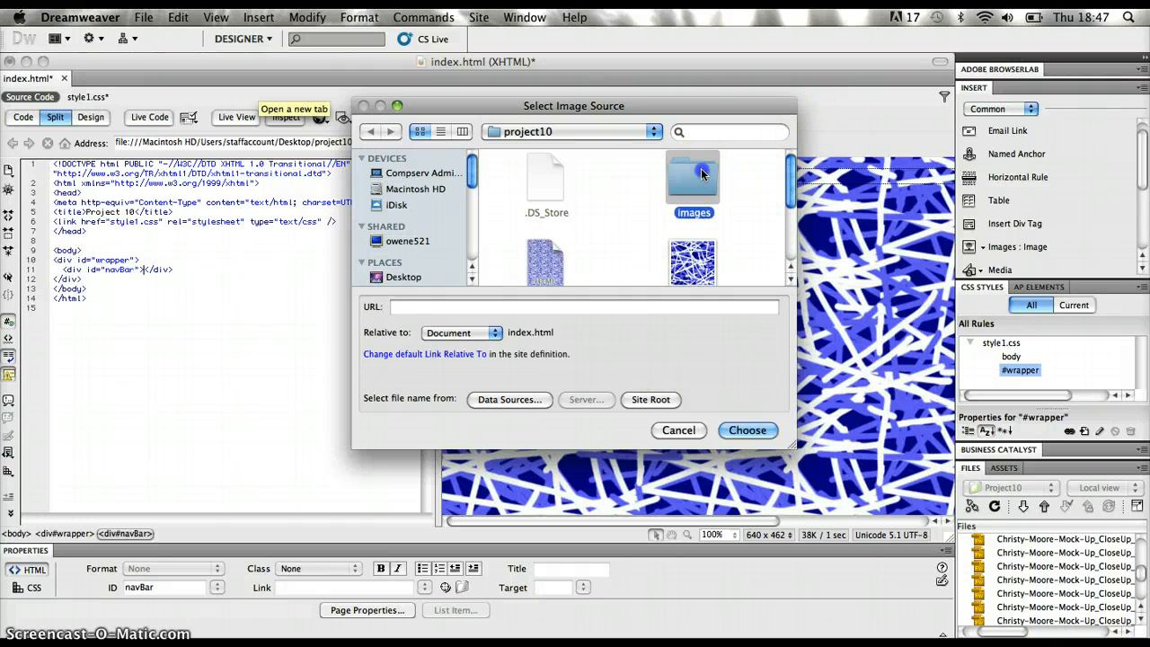
{"action": "double_click", "coordinate": [692, 175]}
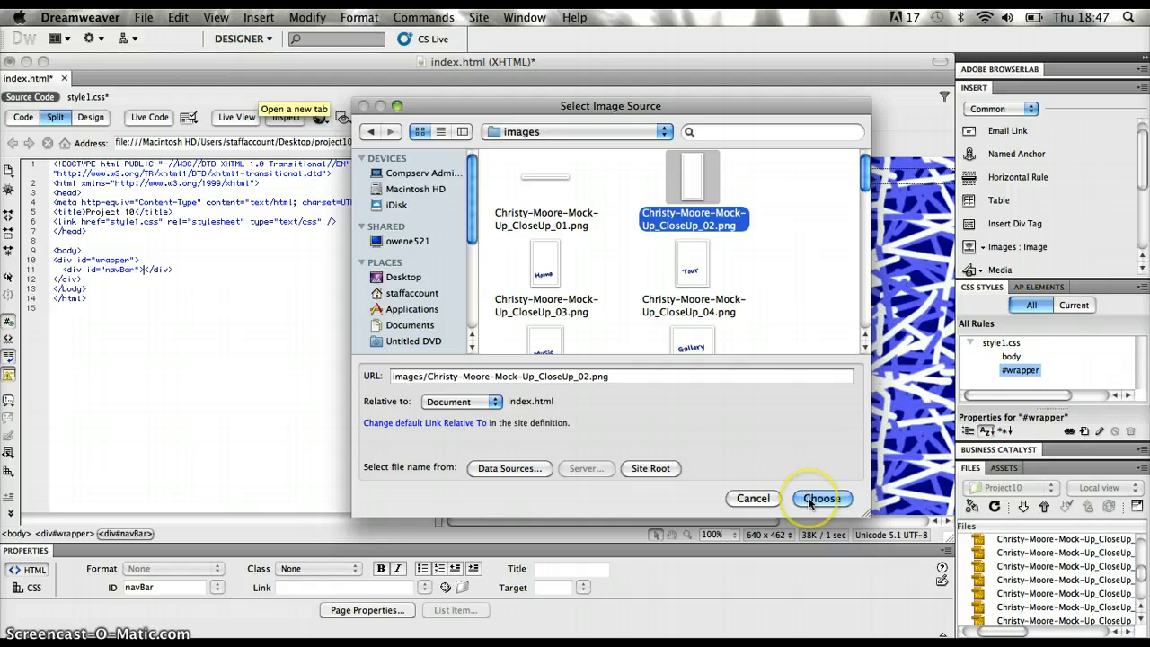
{"action": "left_click", "coordinate": [818, 498]}
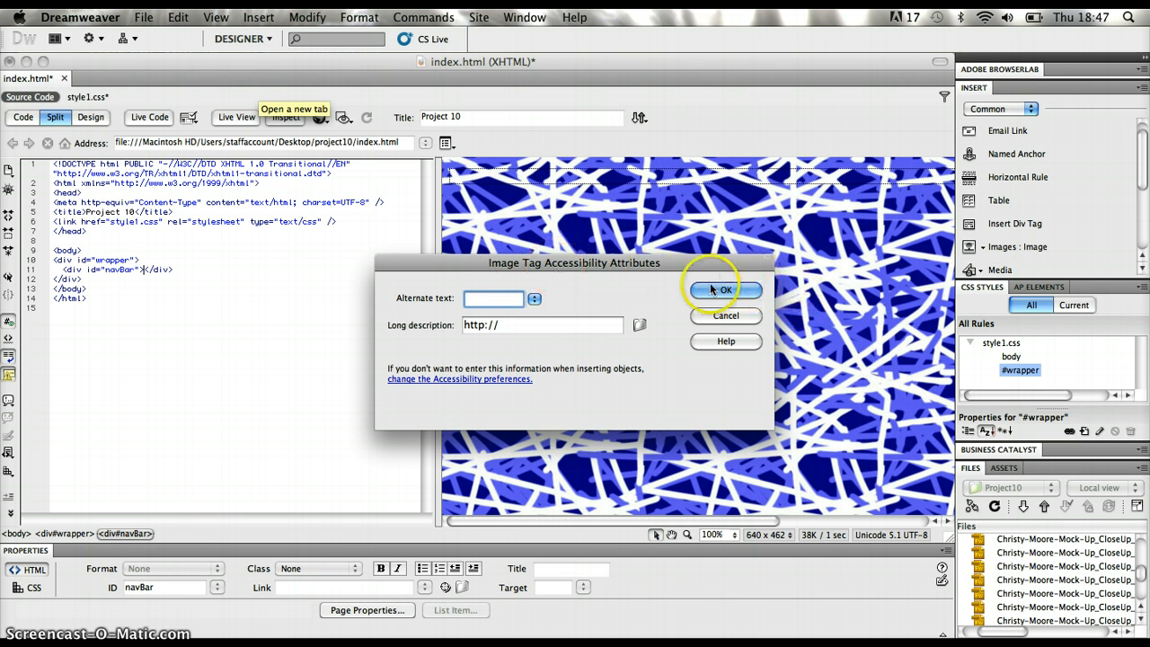
{"action": "left_click", "coordinate": [726, 289]}
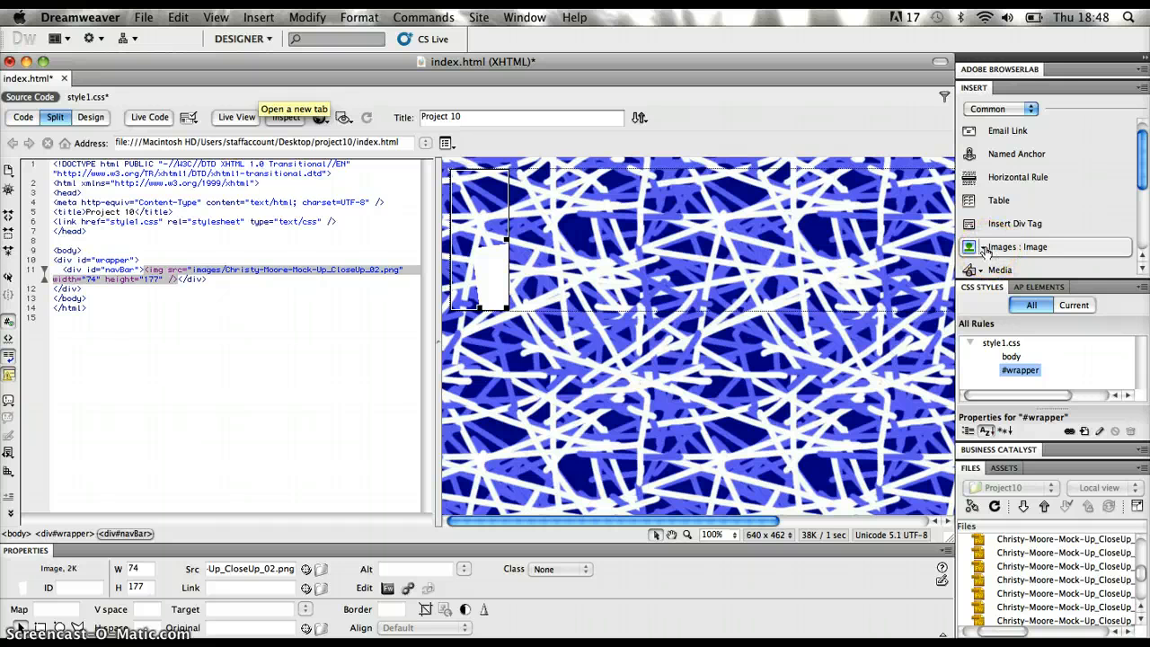
Insert Christy-Moore-Mock-Up_CloseUp_03.png as the Home button with alt text 'Home Link'.
{"action": "left_click", "coordinate": [1031, 247]}
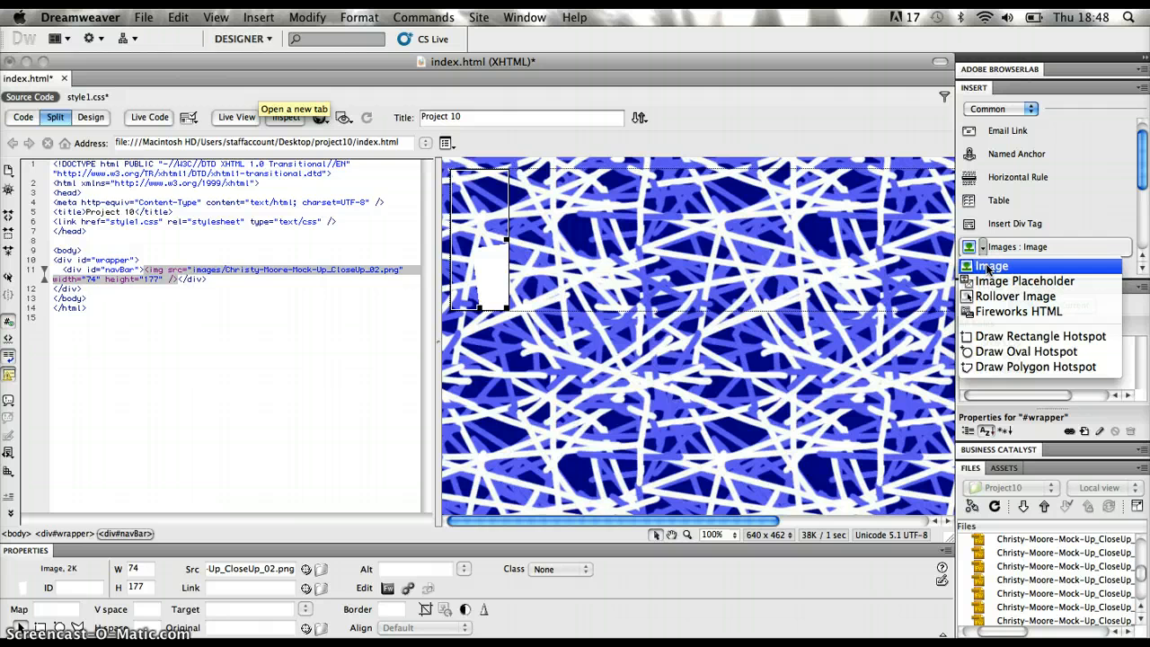
{"action": "left_click", "coordinate": [992, 265]}
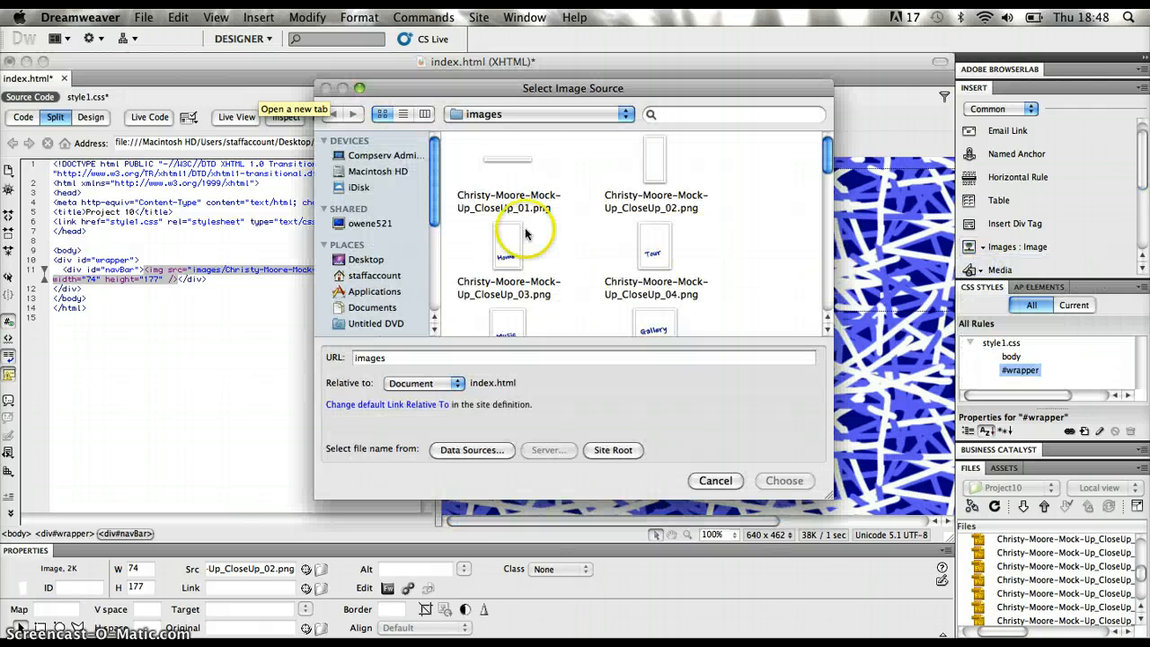
{"action": "left_click", "coordinate": [507, 248]}
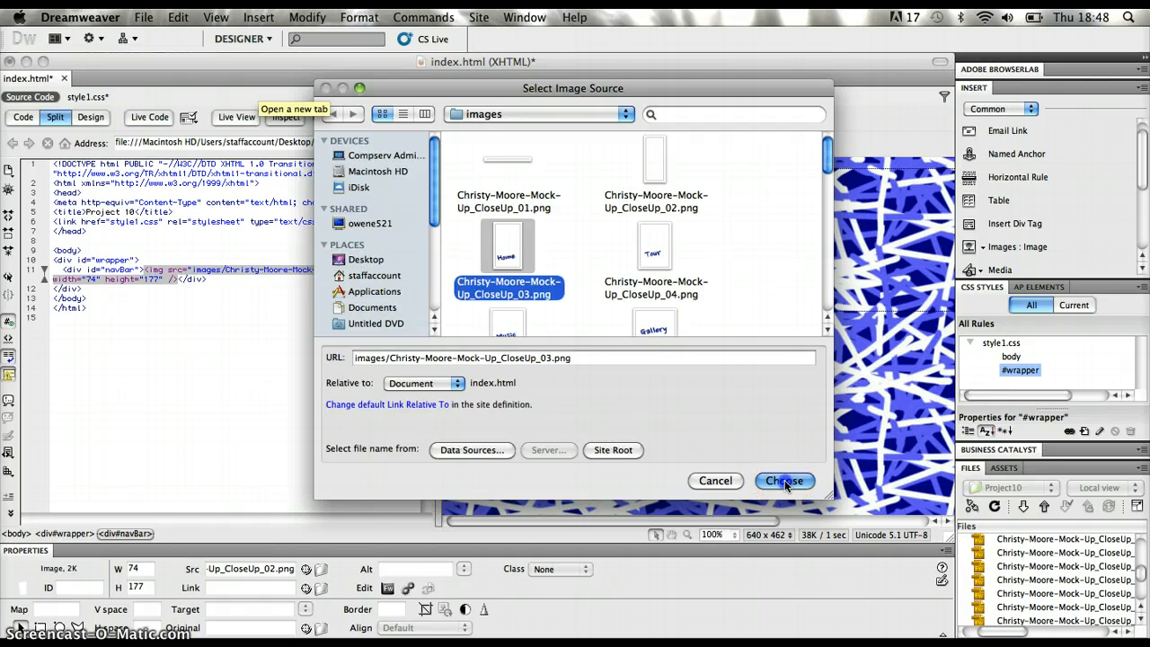
{"action": "left_click", "coordinate": [784, 481]}
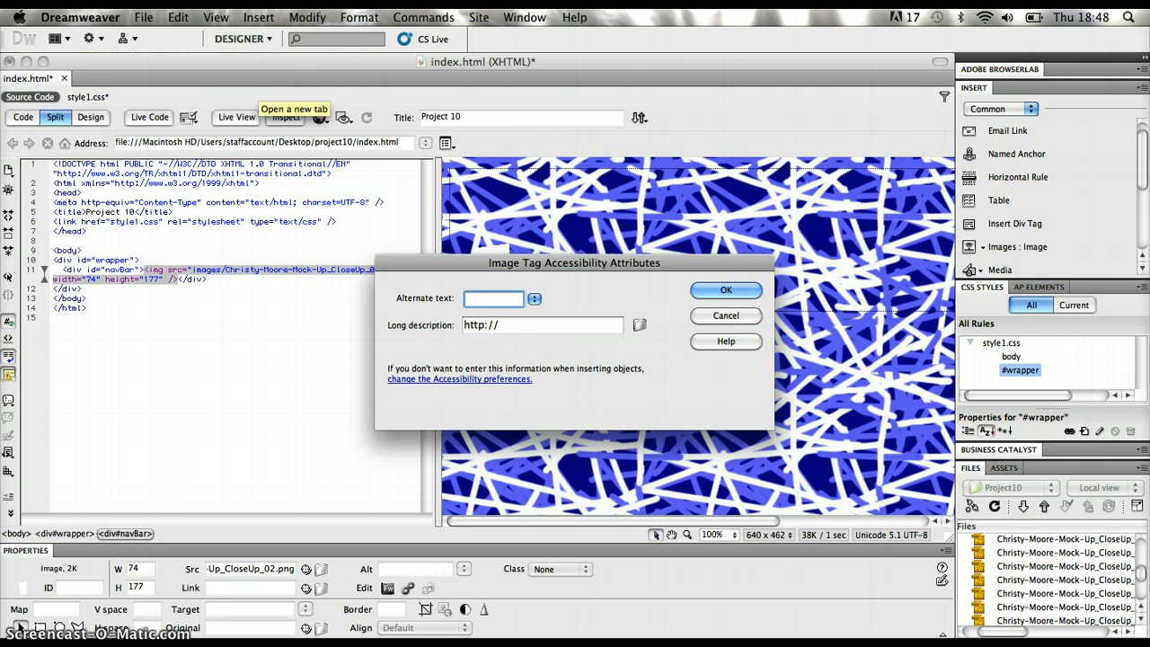
{"action": "type", "text": "Home Link"}
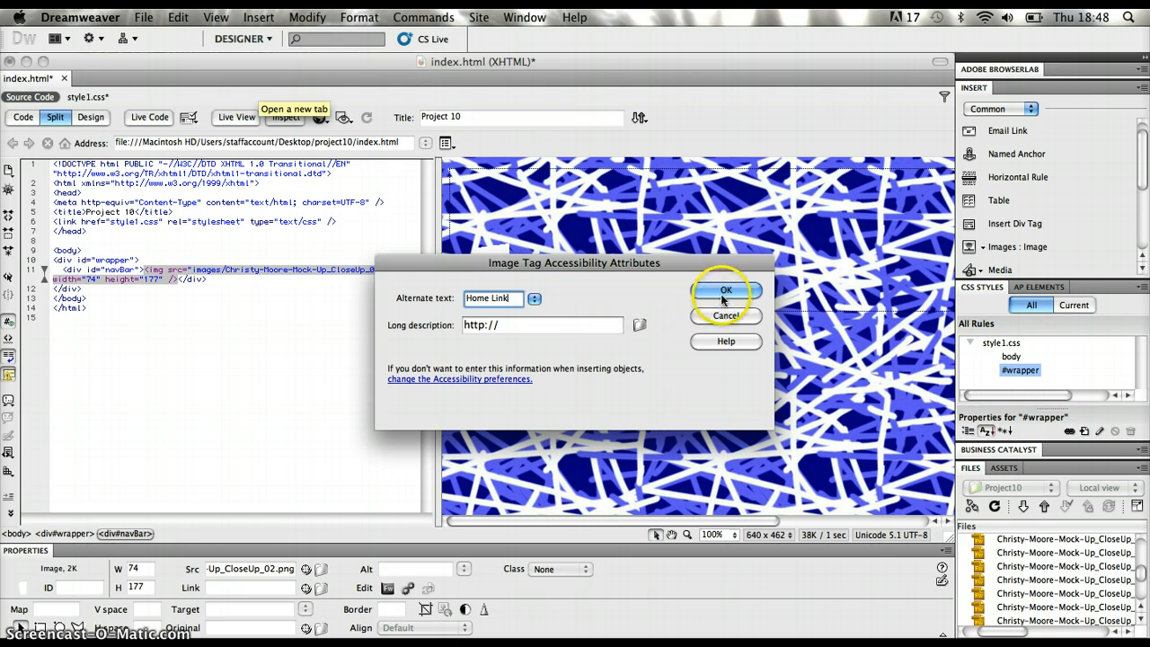
{"action": "left_click", "coordinate": [726, 289]}
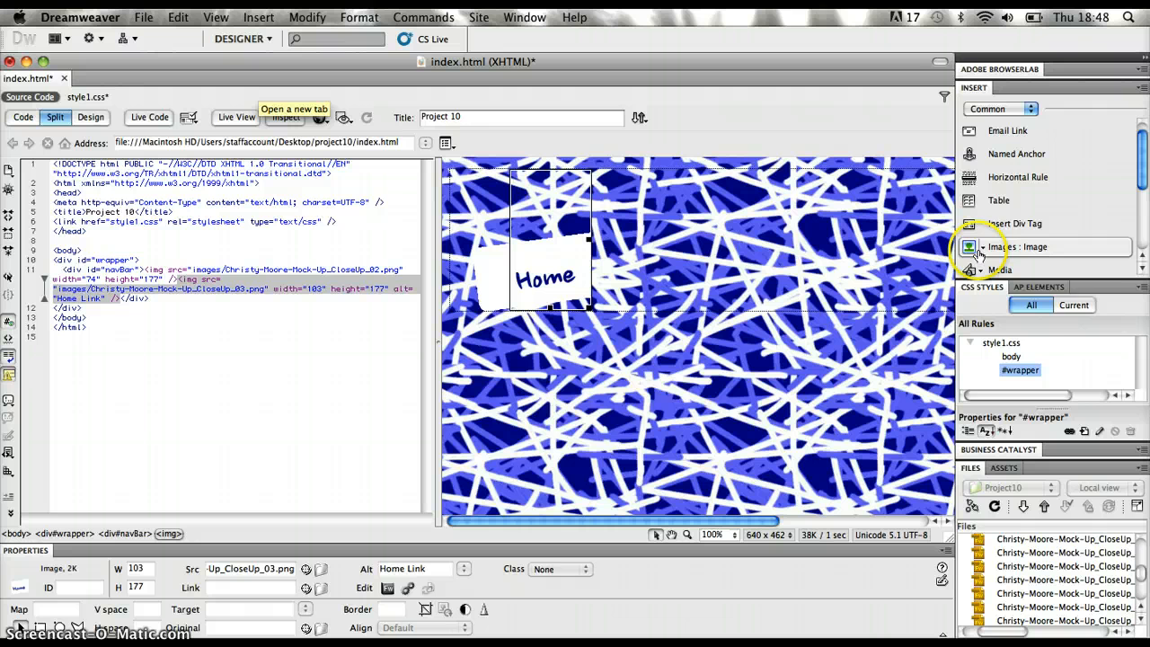
{"action": "left_click", "coordinate": [979, 247]}
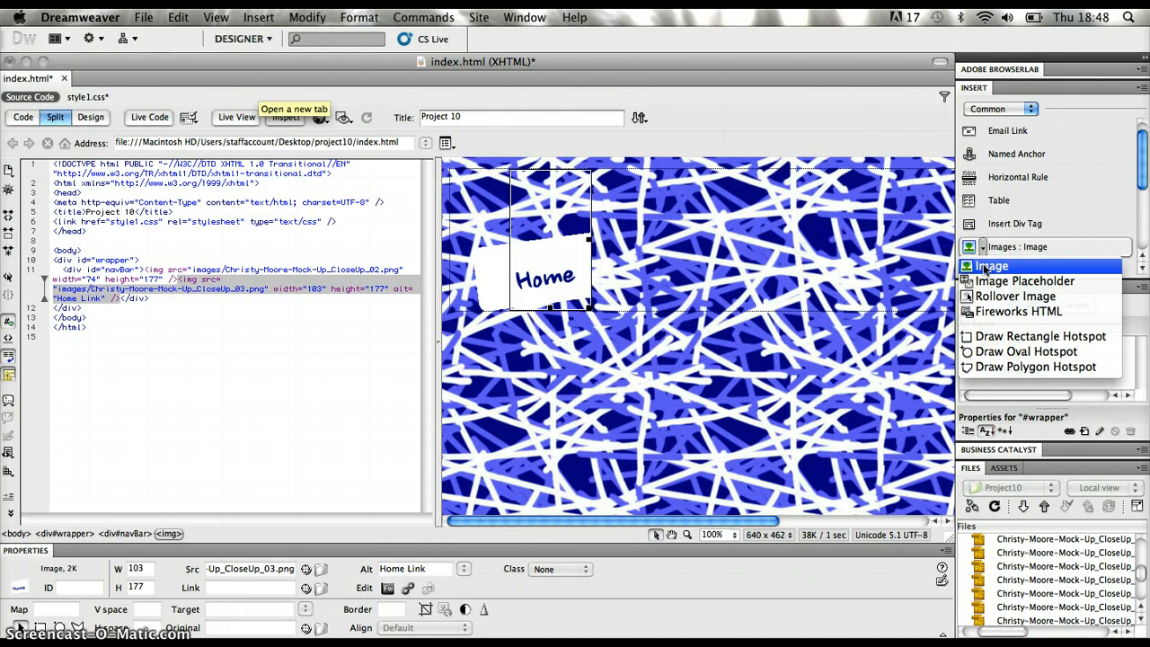
Insert Christy-Moore-Mock-Up_CloseUp_04.png as the Tour button with alt text 'Tour Link'.
{"action": "left_click", "coordinate": [992, 265]}
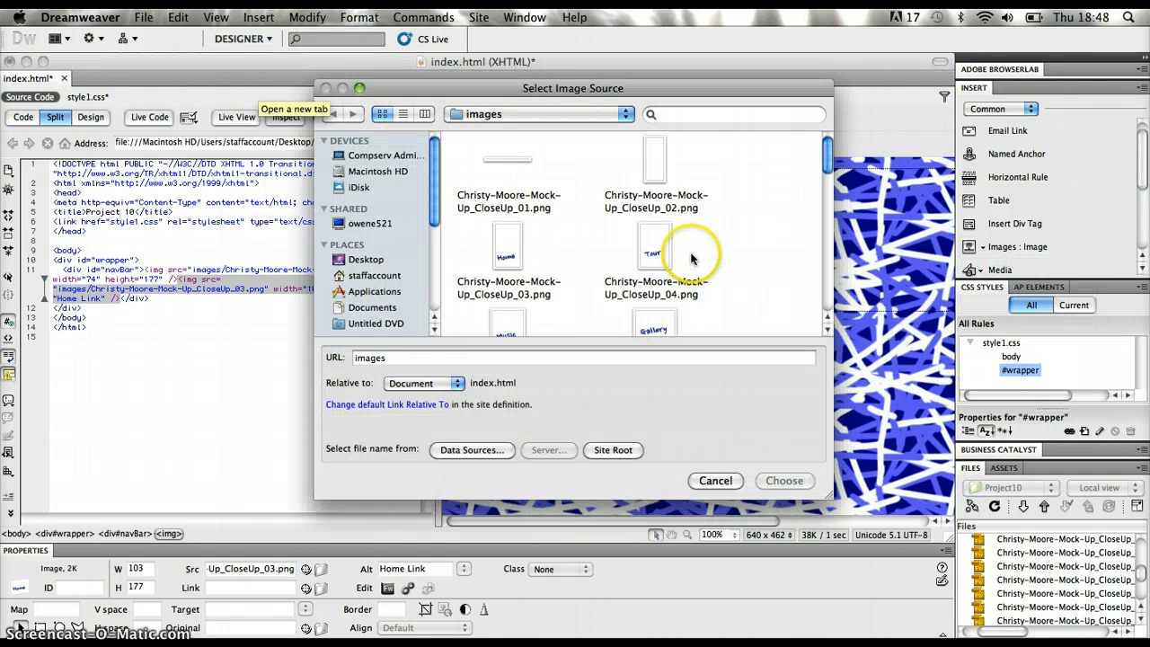
{"action": "left_click", "coordinate": [656, 252]}
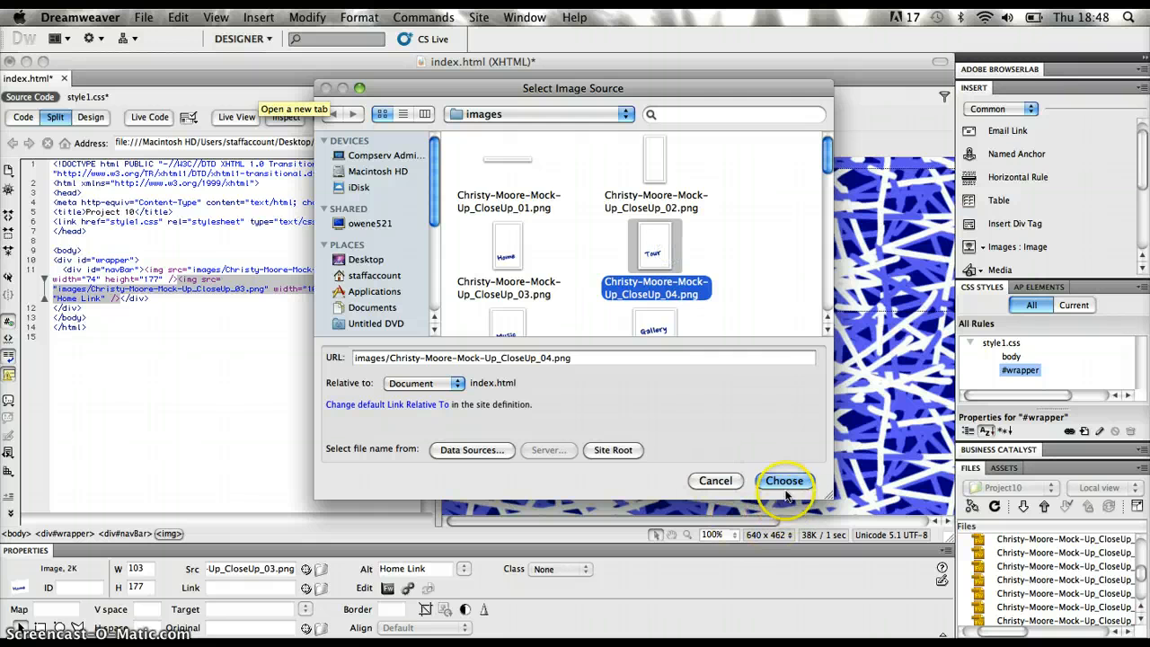
{"action": "left_click", "coordinate": [784, 481]}
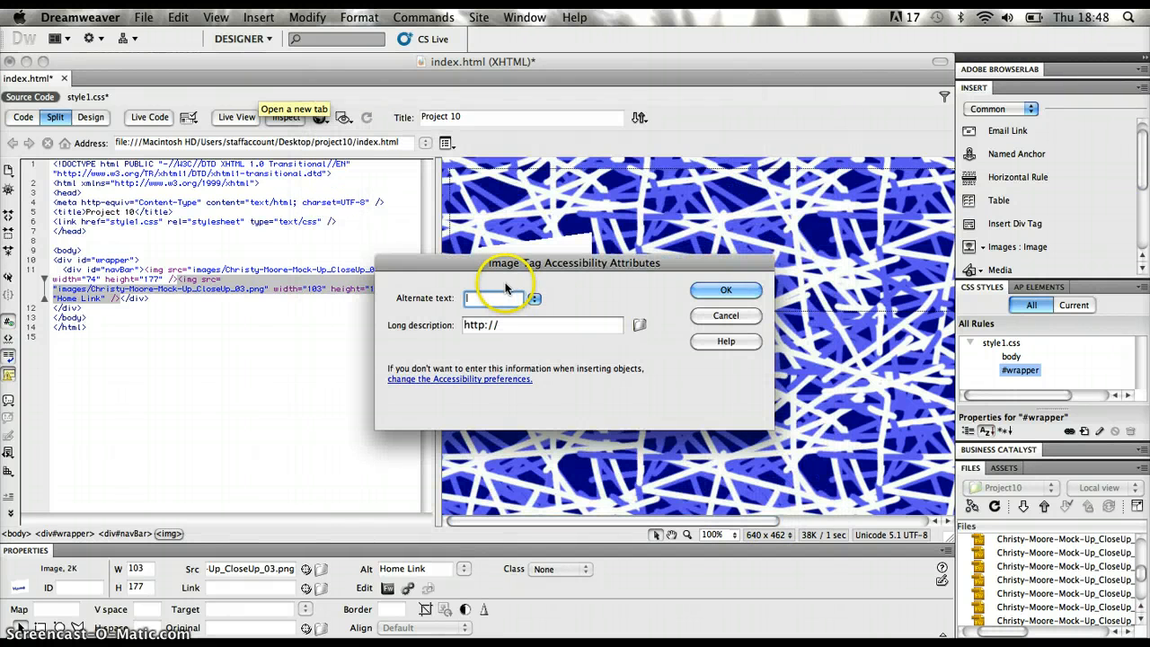
{"action": "type", "text": "Tour Link"}
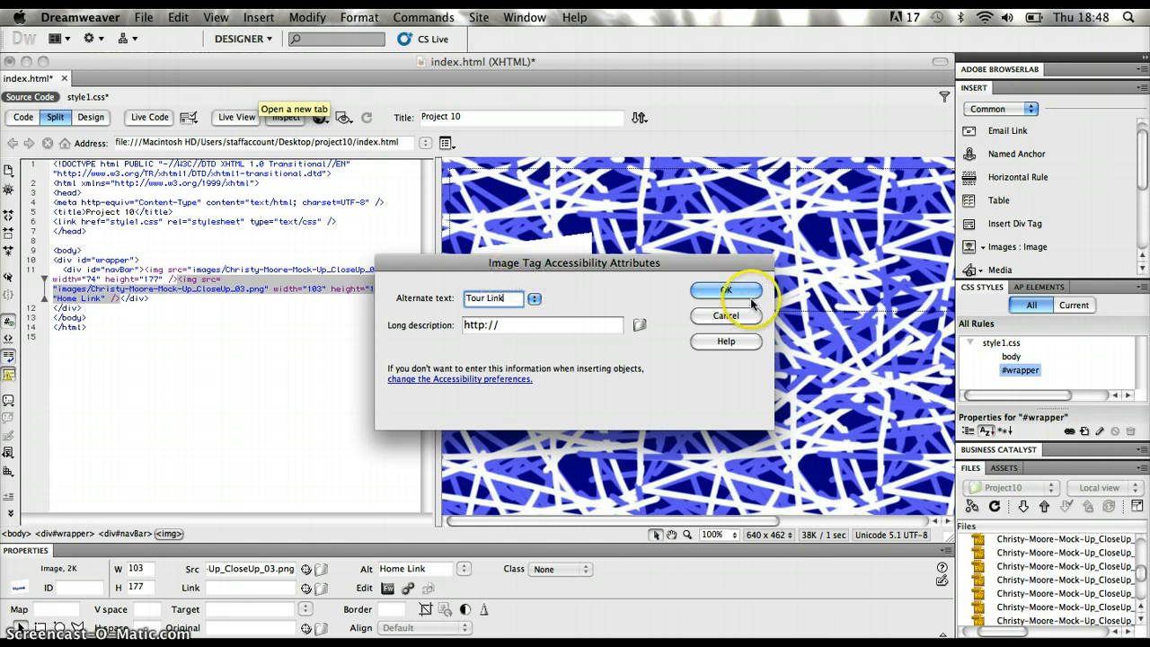
{"action": "left_click", "coordinate": [725, 289]}
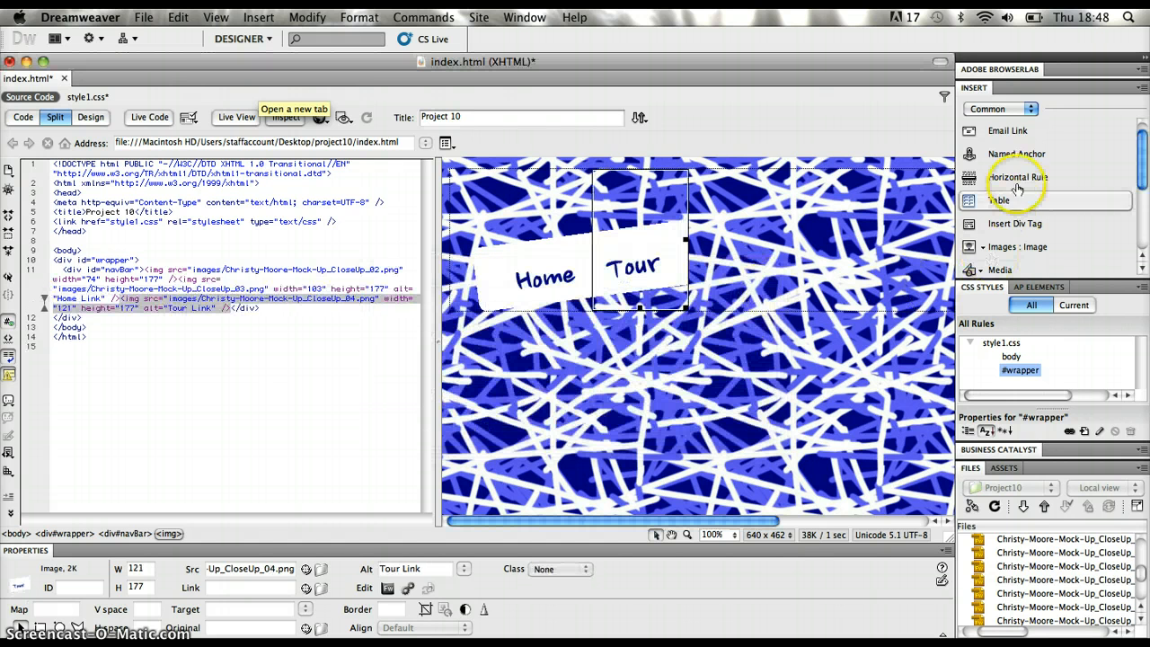
Insert Christy-Moore-Mock-Up_CloseUp_05.png as the Music button with alt text 'Music Link'.
{"action": "left_click", "coordinate": [1030, 246]}
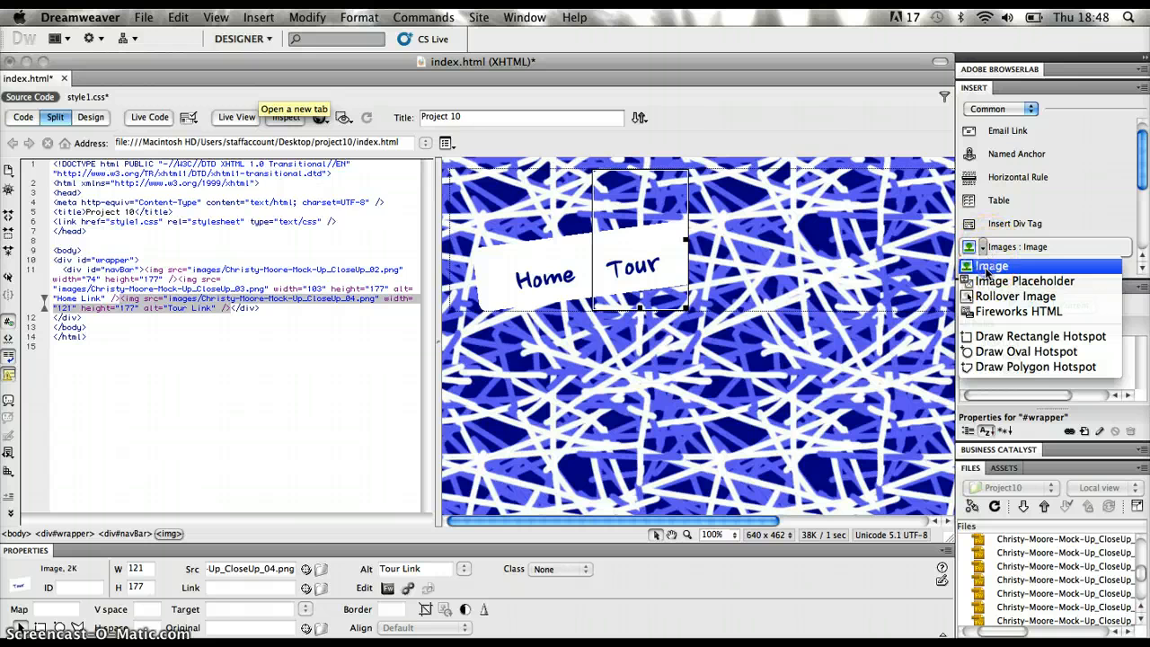
{"action": "left_click", "coordinate": [992, 265]}
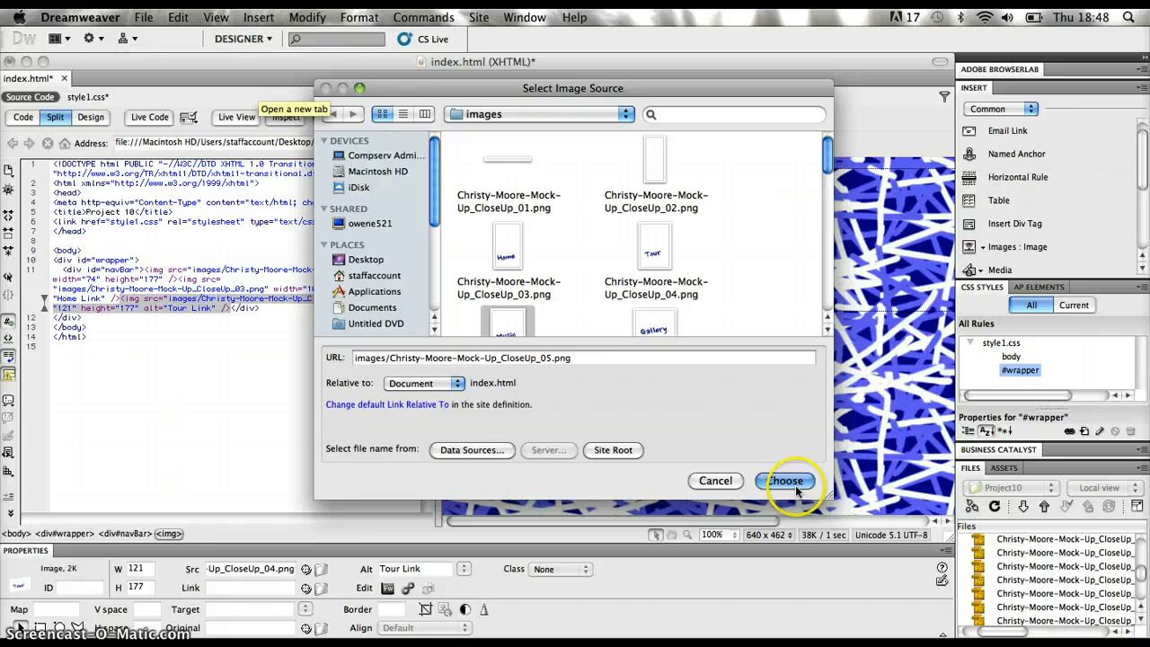
{"action": "left_click", "coordinate": [783, 481]}
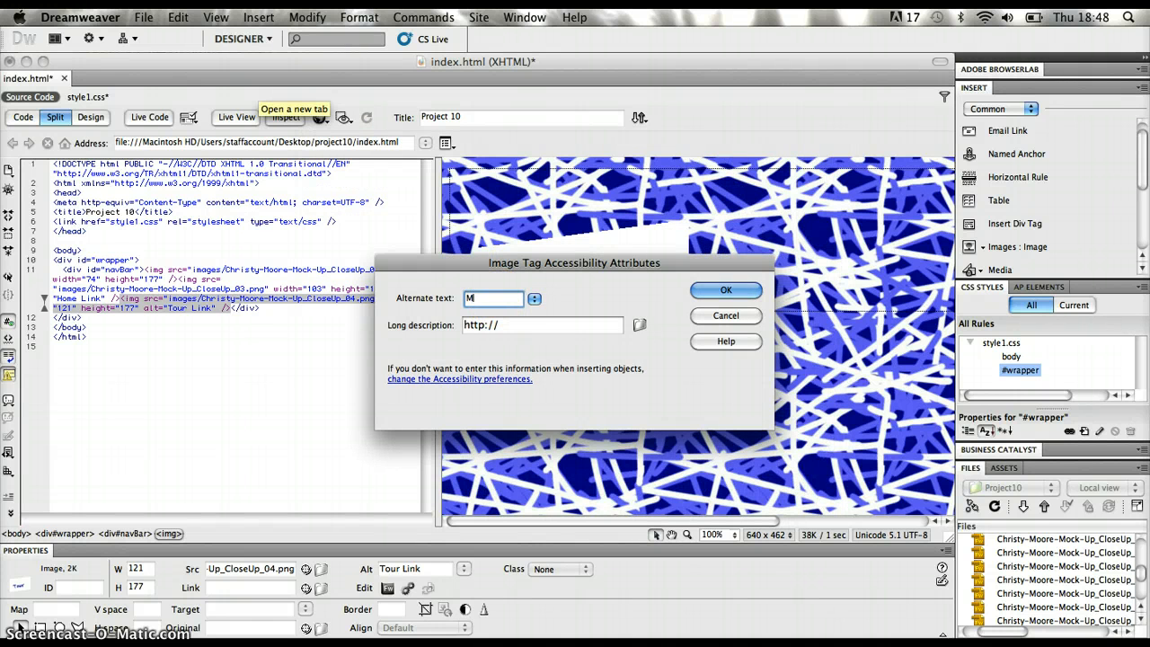
{"action": "type", "text": "usic ink"}
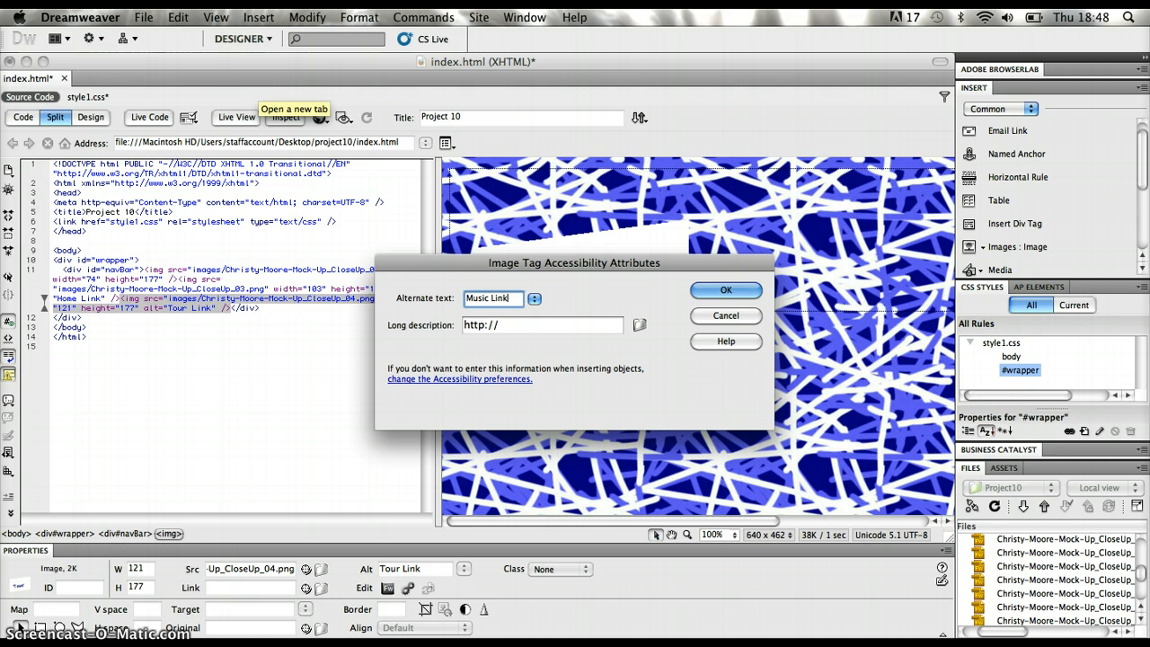
{"action": "left_click", "coordinate": [726, 289]}
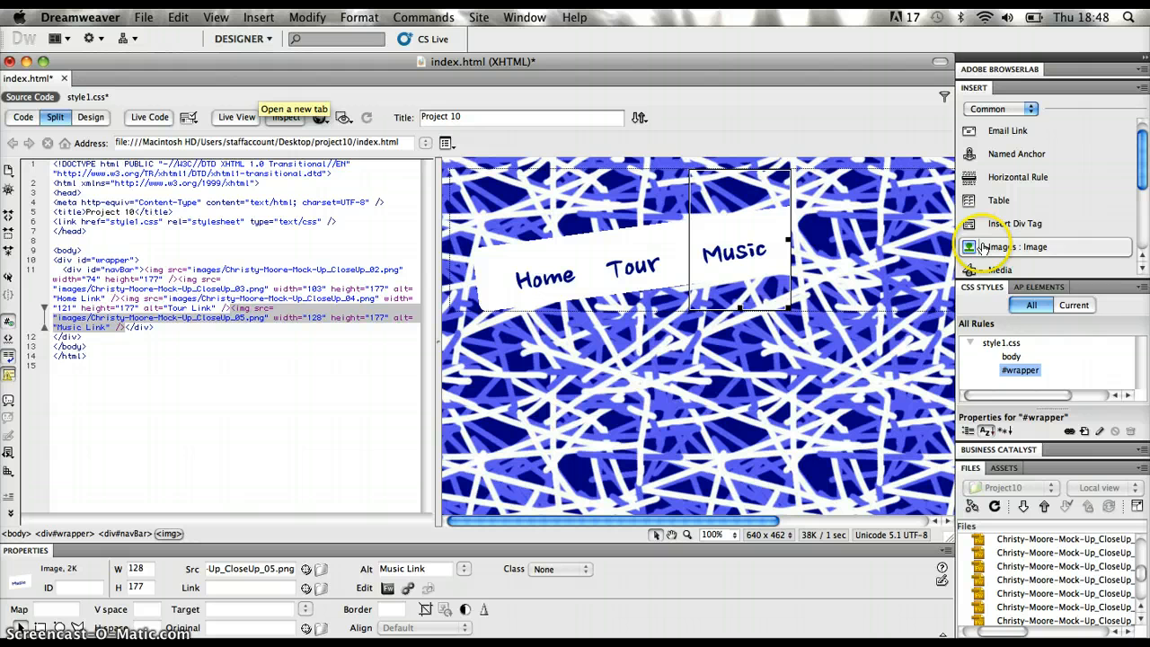
{"action": "mouse_move", "coordinate": [952, 324]}
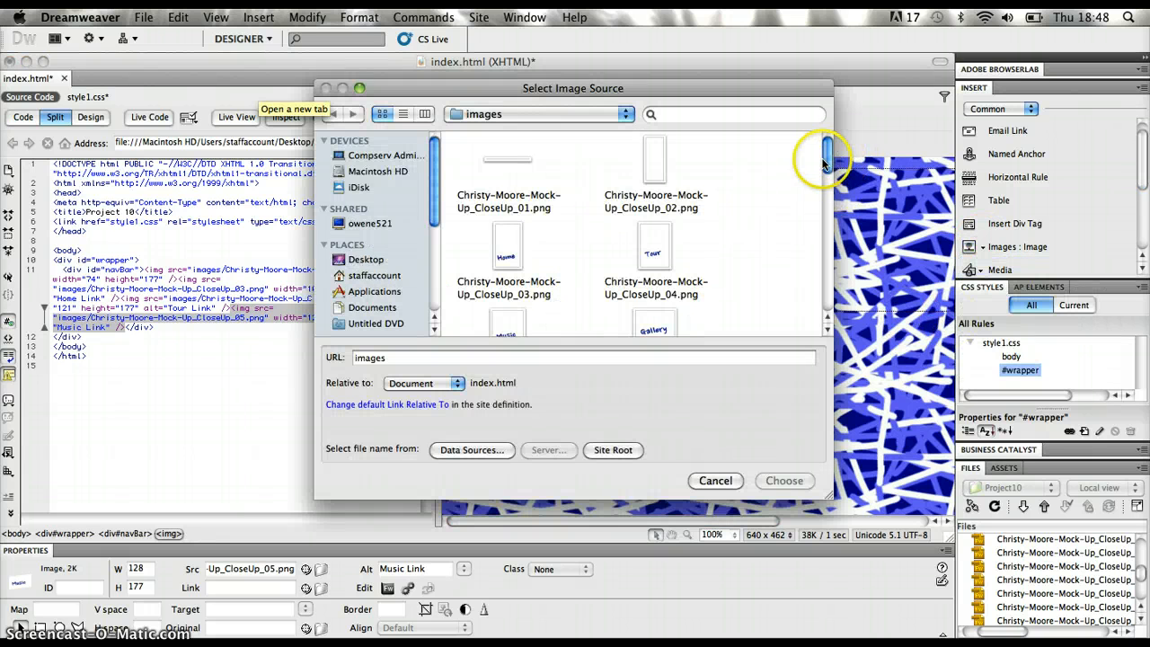
Insert Christy-Moore-Mock-Up_CloseUp_06.png as the Gallery button with alt text 'Gallery Link'.
{"action": "left_click", "coordinate": [655, 296]}
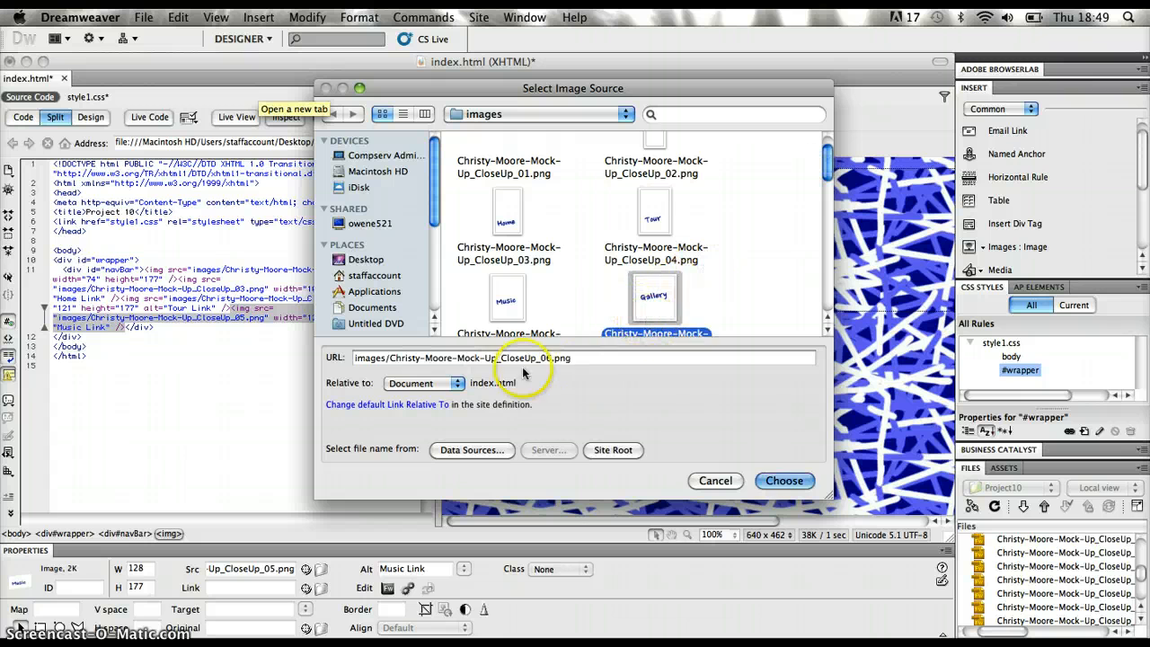
{"action": "left_click", "coordinate": [783, 480]}
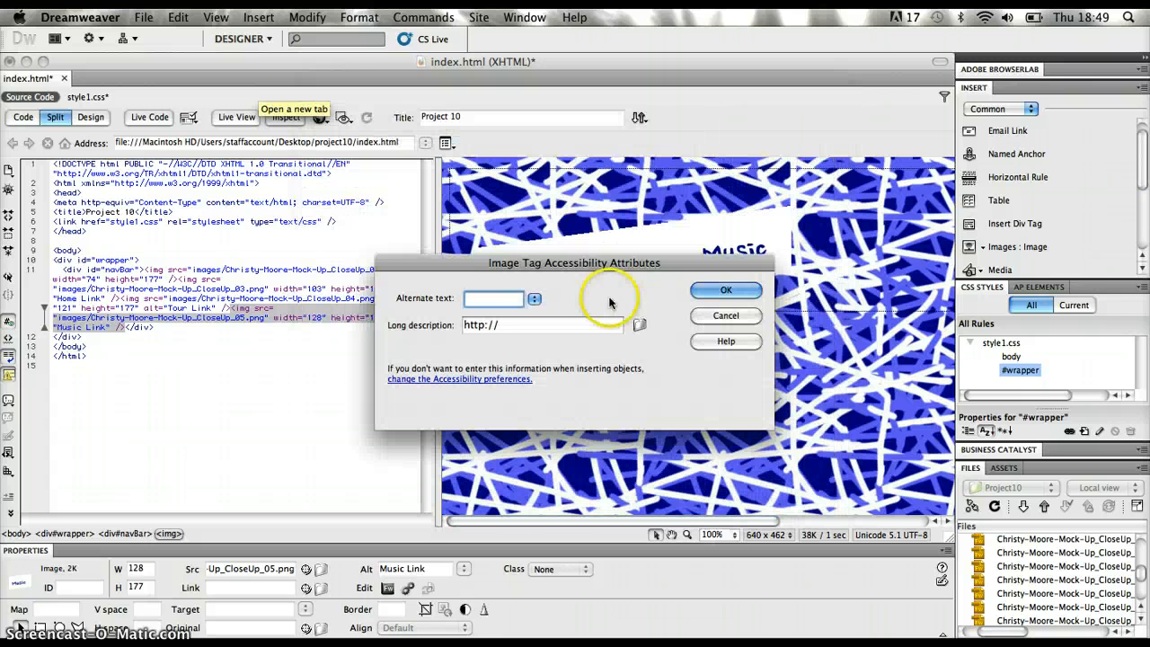
{"action": "type", "text": "Gallery Link"}
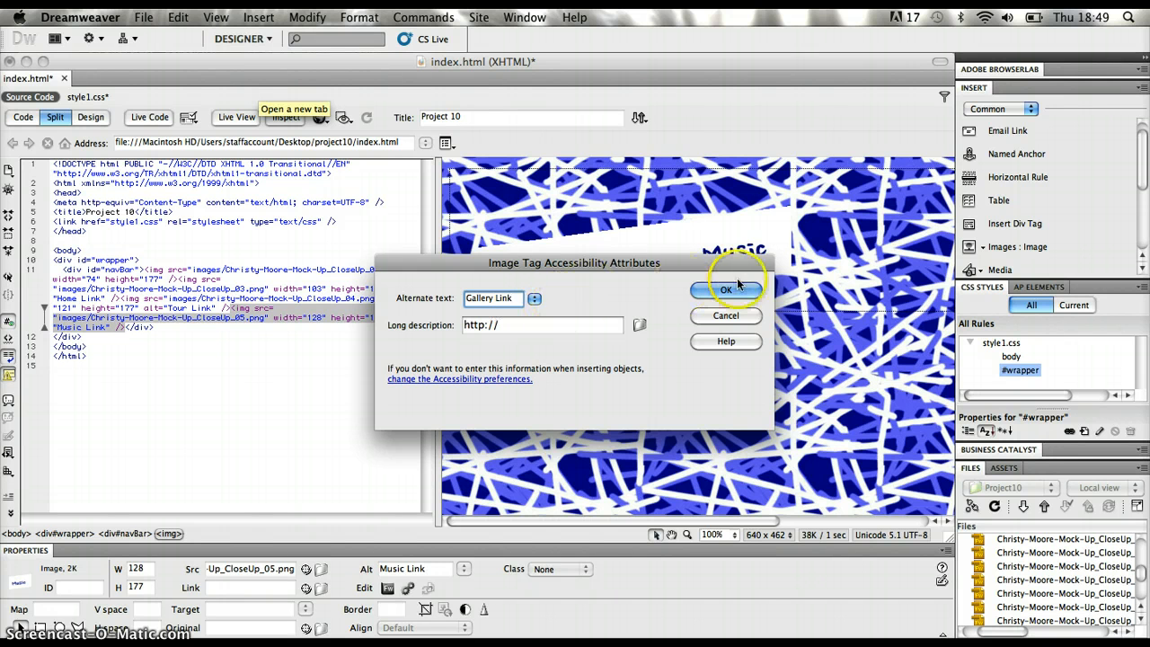
{"action": "left_click", "coordinate": [726, 290]}
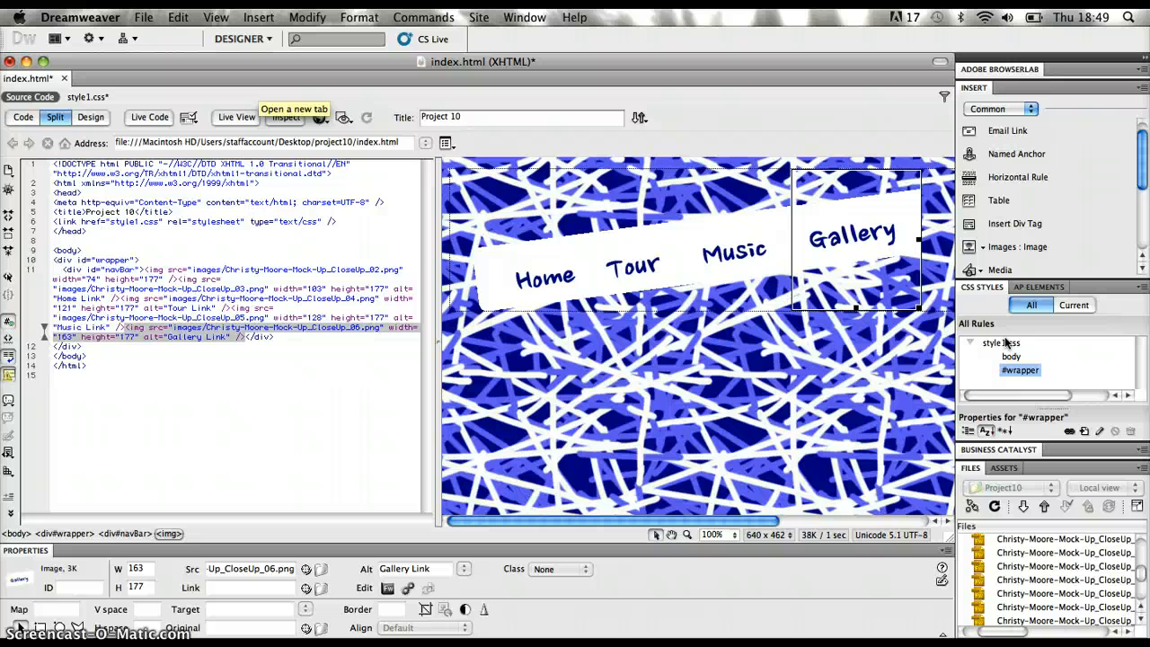
Insert Christy-Moore-Mock-Up_CloseUp_07.png as the Contact button with alt text 'Contact Link'.
{"action": "left_click", "coordinate": [1015, 247]}
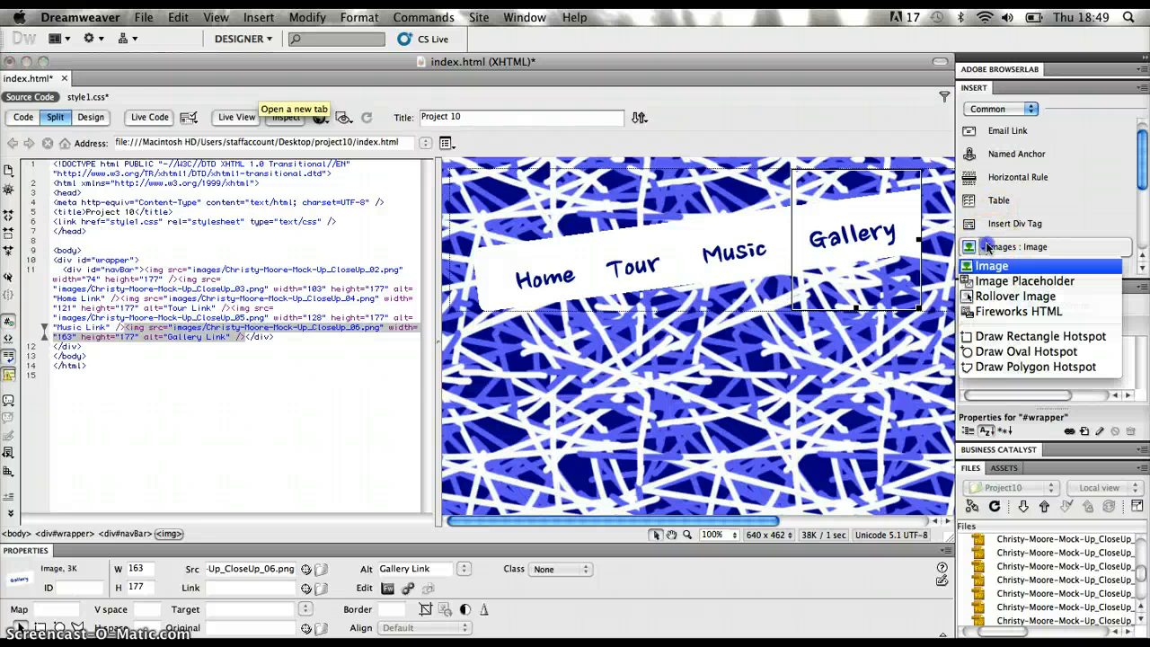
{"action": "left_click", "coordinate": [992, 265]}
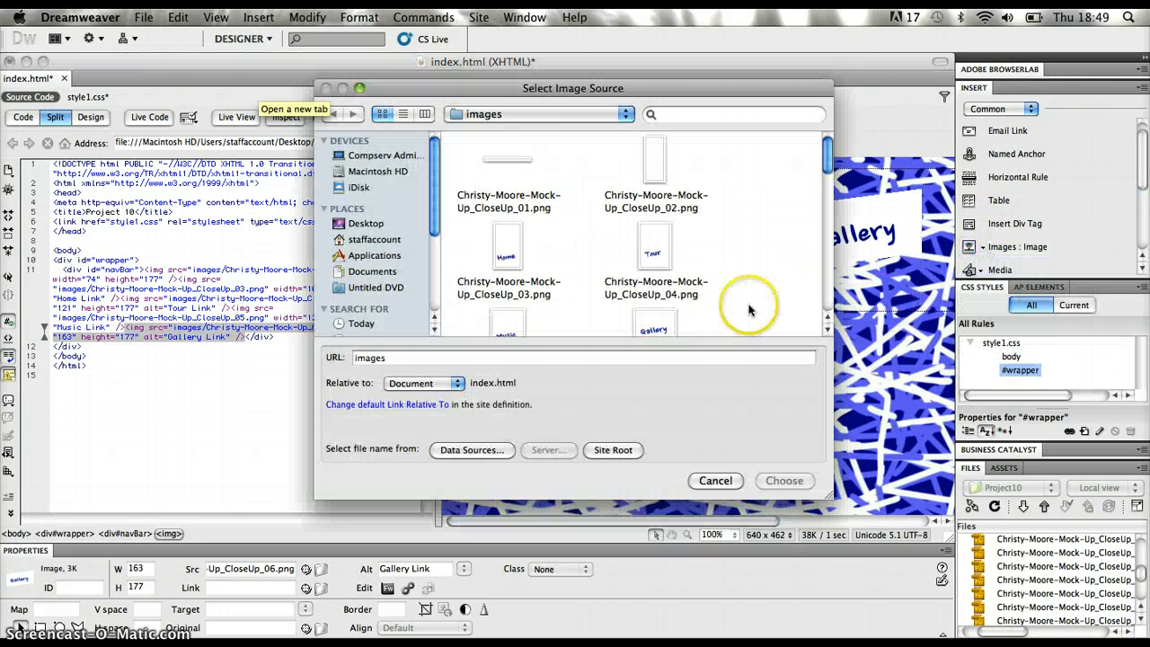
{"action": "scroll", "scroll_direction": "down", "scroll_amount": 3}
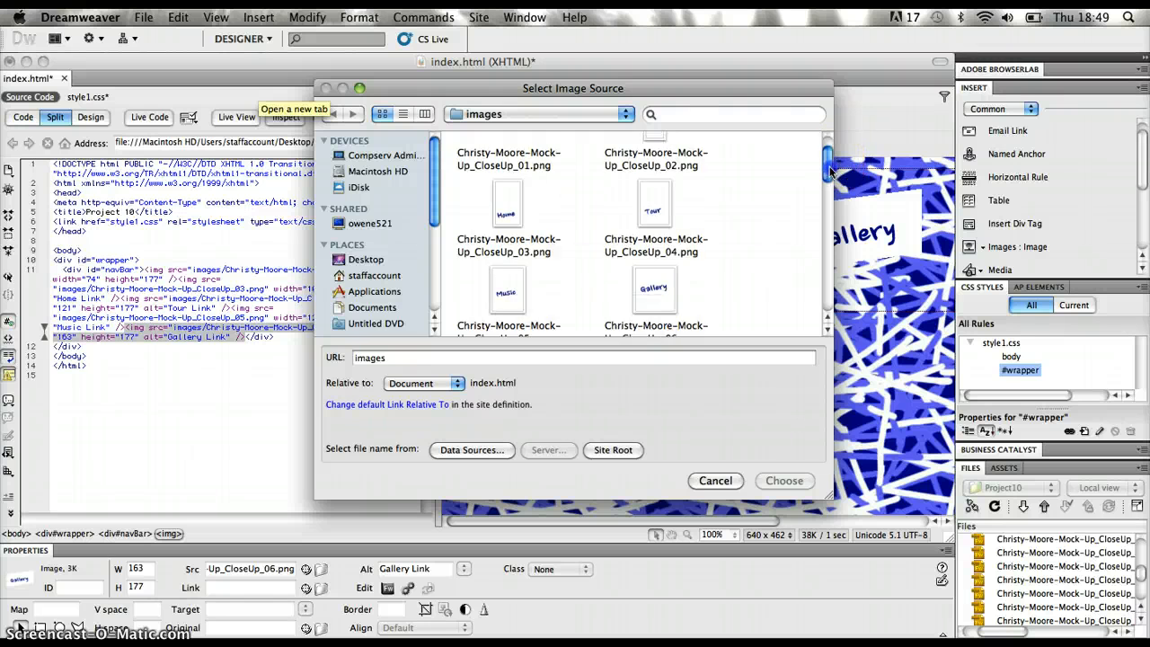
{"action": "left_click", "coordinate": [508, 278]}
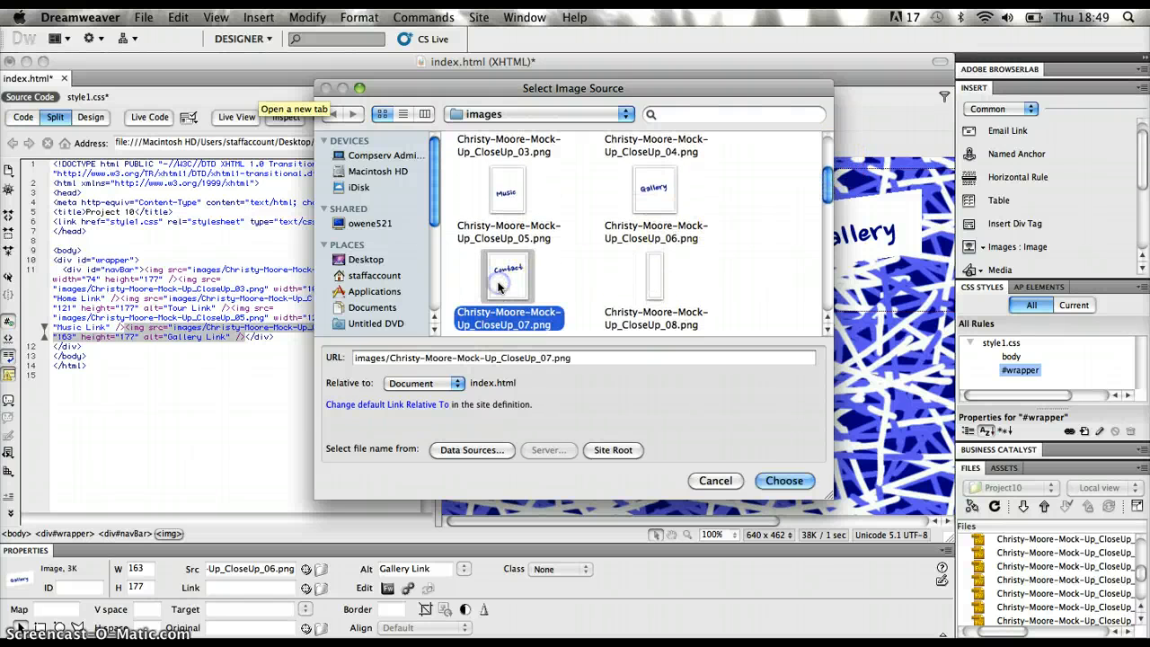
{"action": "left_click", "coordinate": [782, 481]}
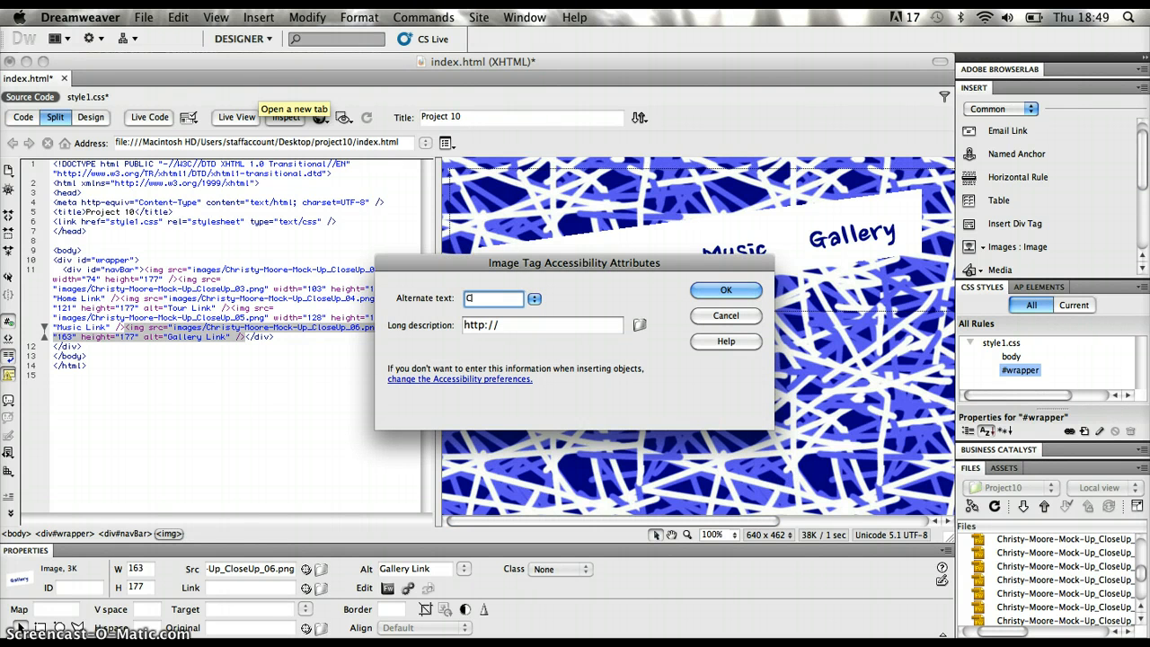
{"action": "type", "text": "Contact Li"}
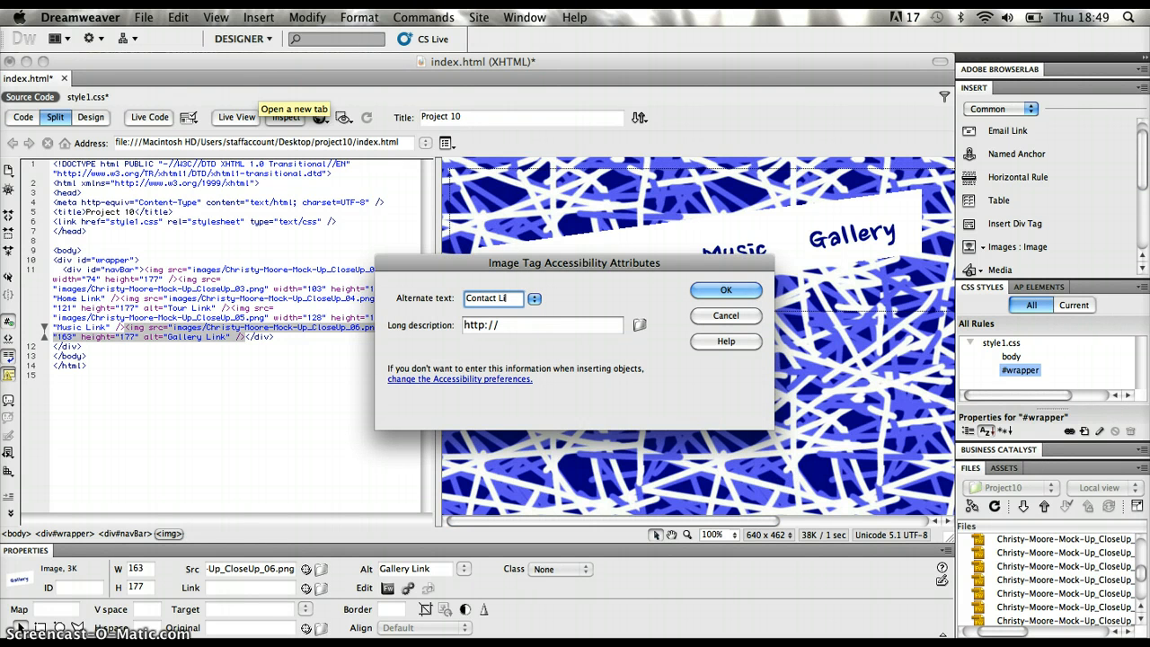
{"action": "left_click", "coordinate": [725, 289]}
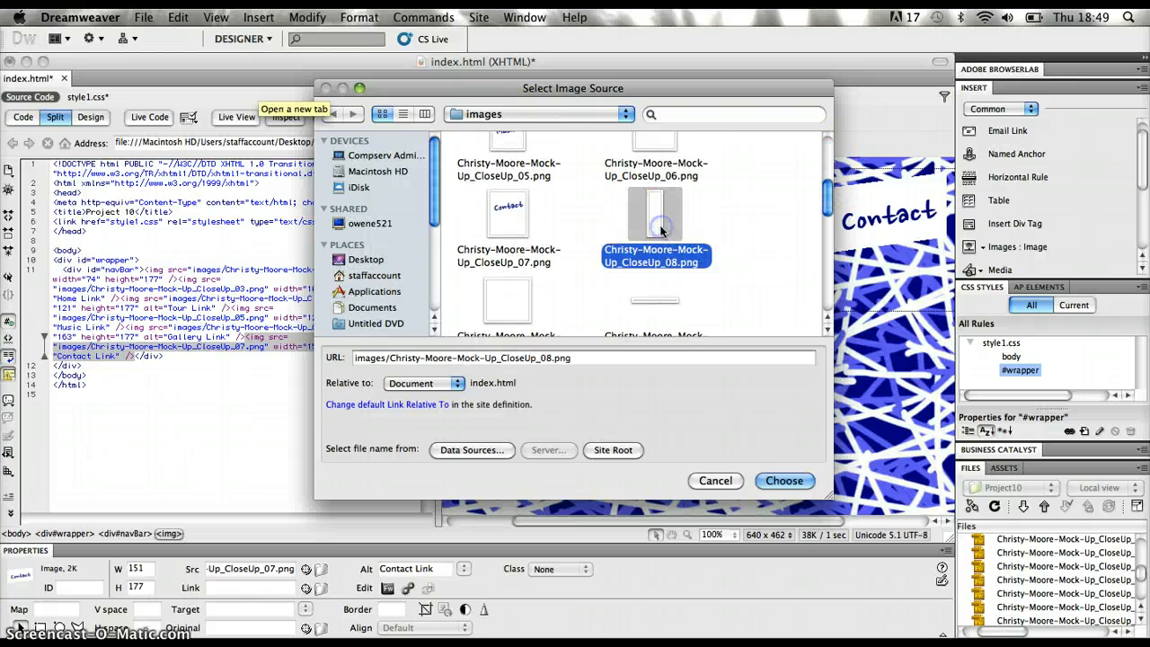
Insert Christy-Moore-Mock-Up_CloseUp_08.png as the navBar end piece with blank alt text.
{"action": "left_click", "coordinate": [783, 480]}
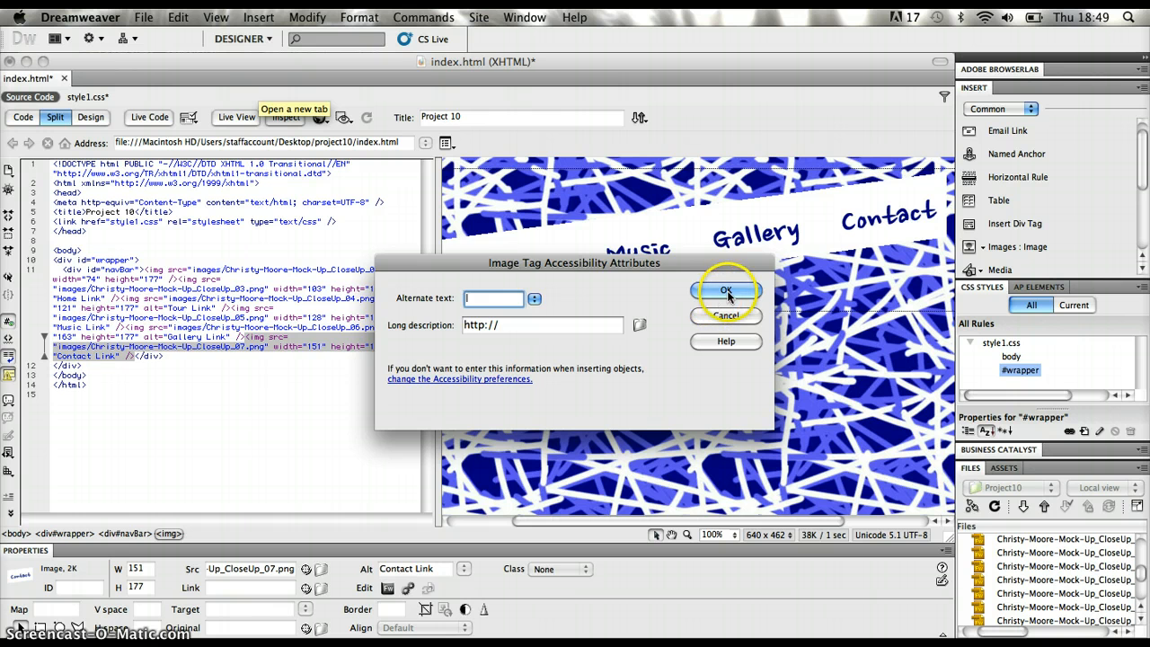
{"action": "left_click", "coordinate": [726, 289]}
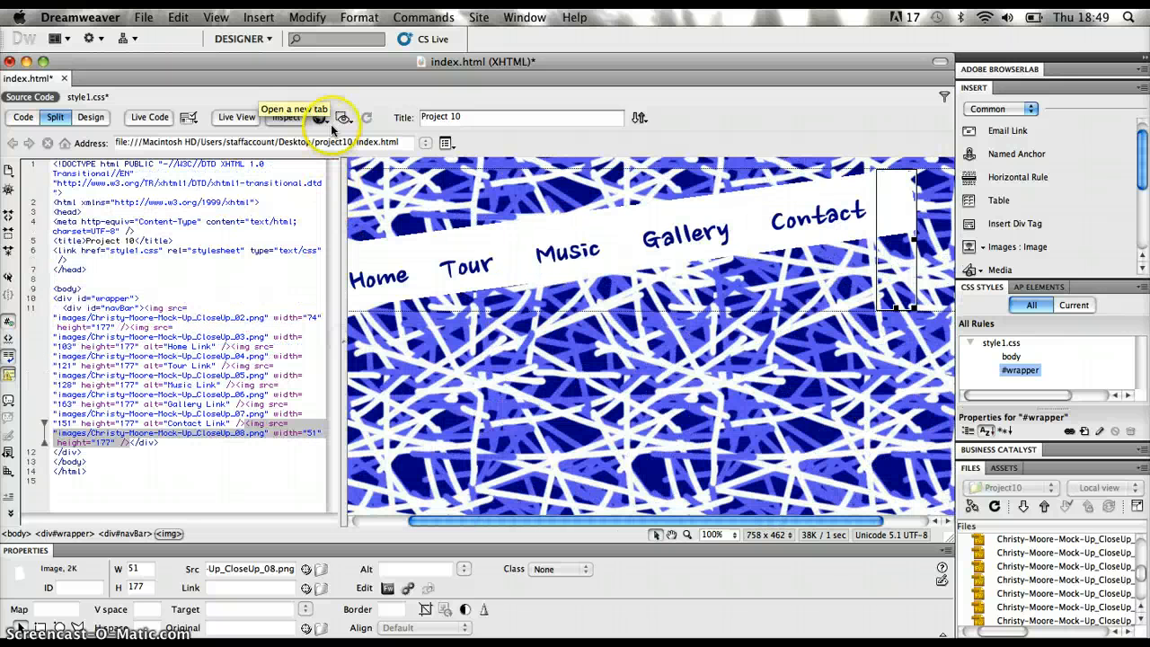
Preview the page in Google Chrome, saving index.html and style1.css first.
{"action": "left_click", "coordinate": [343, 117]}
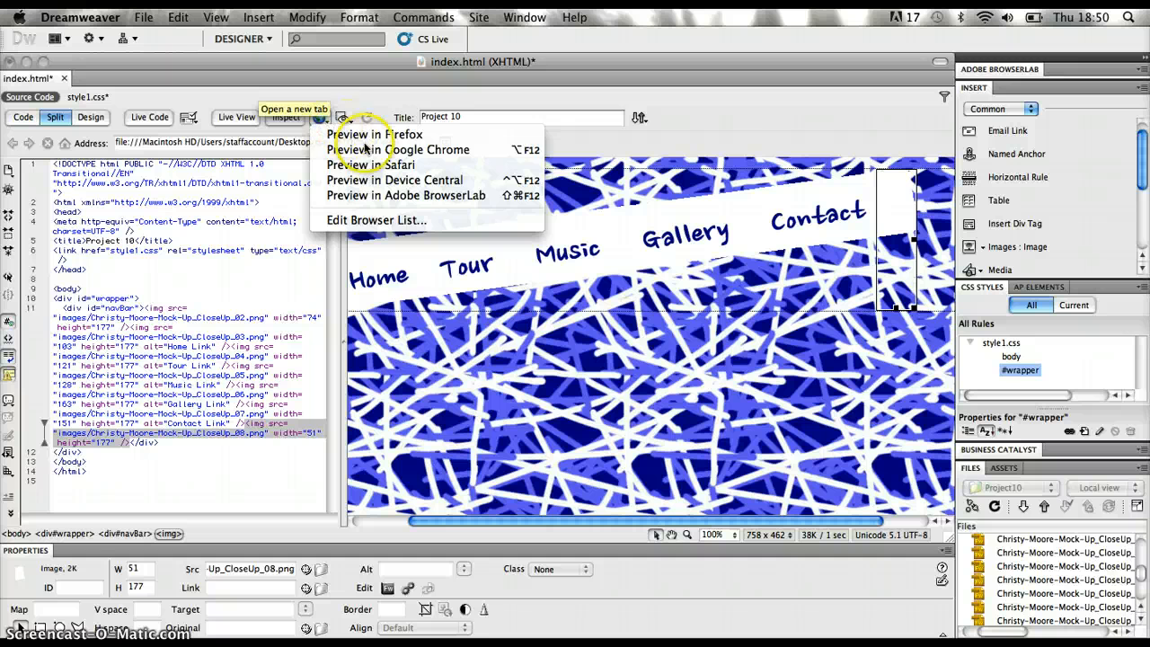
{"action": "mouse_move", "coordinate": [397, 149]}
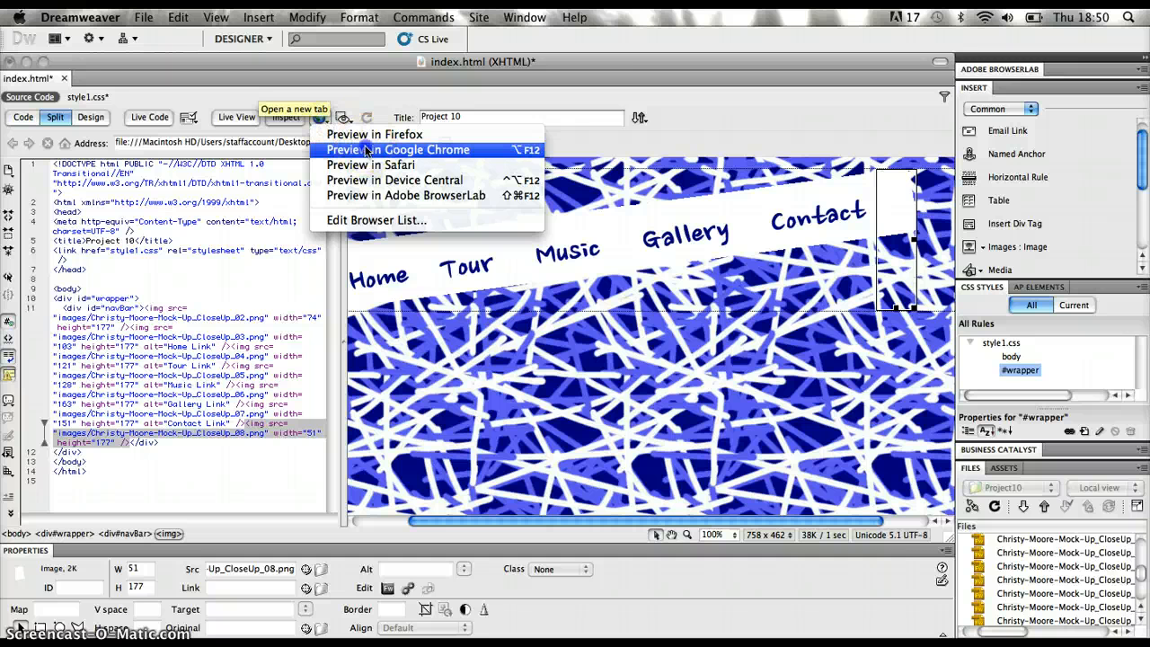
{"action": "left_click", "coordinate": [398, 149]}
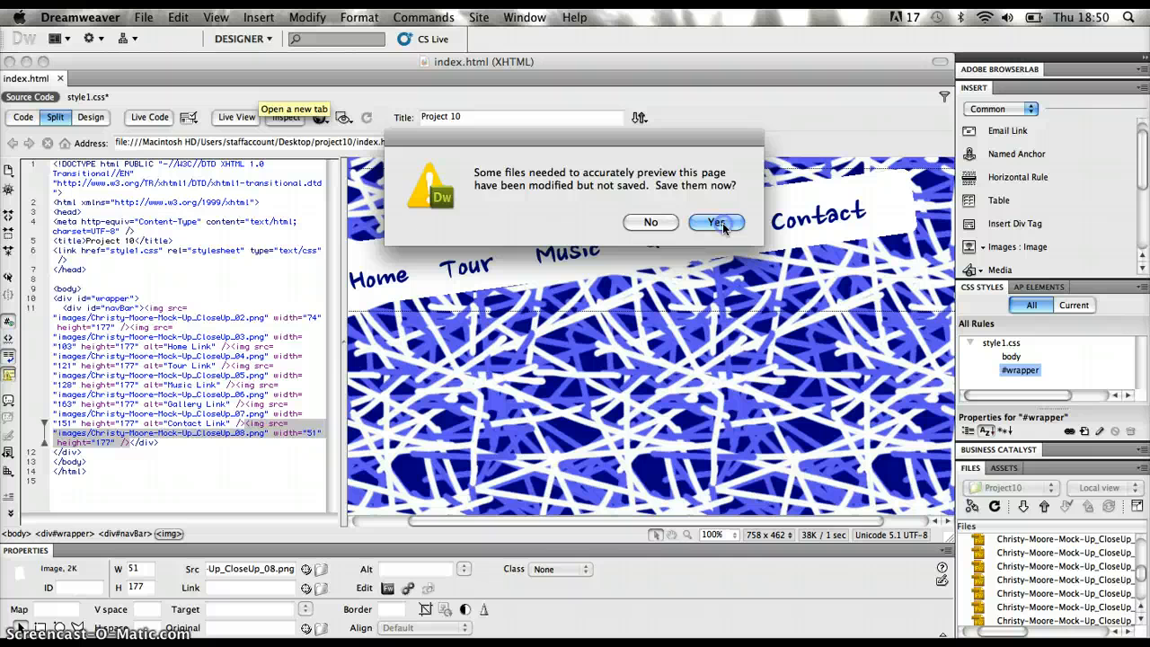
{"action": "left_click", "coordinate": [716, 222]}
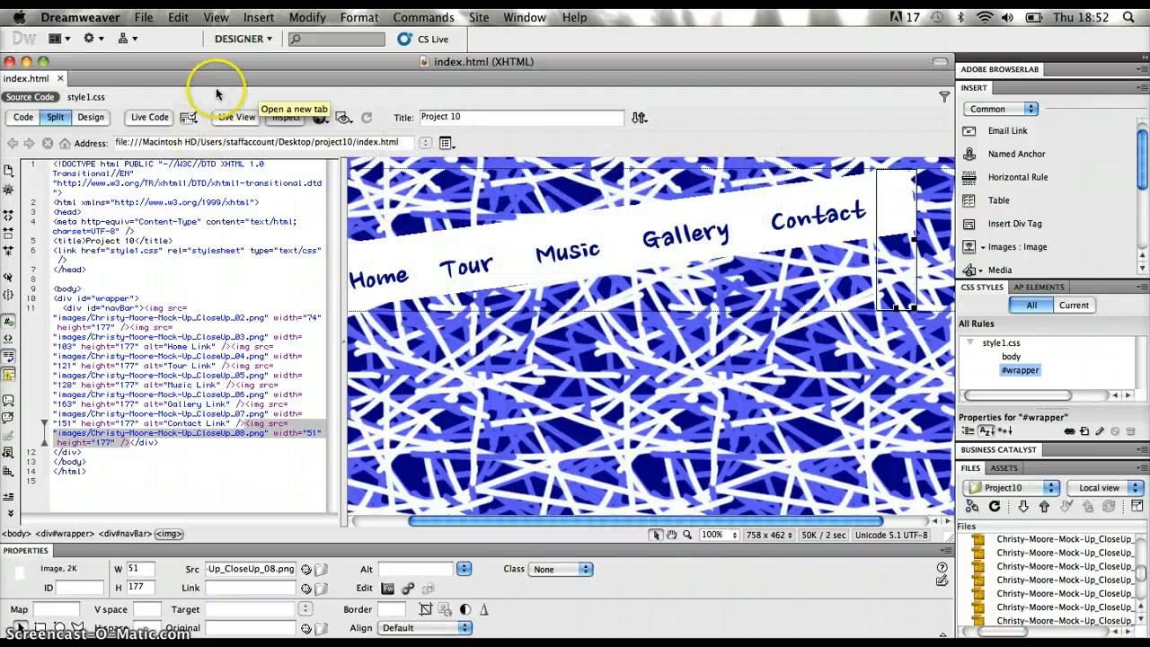